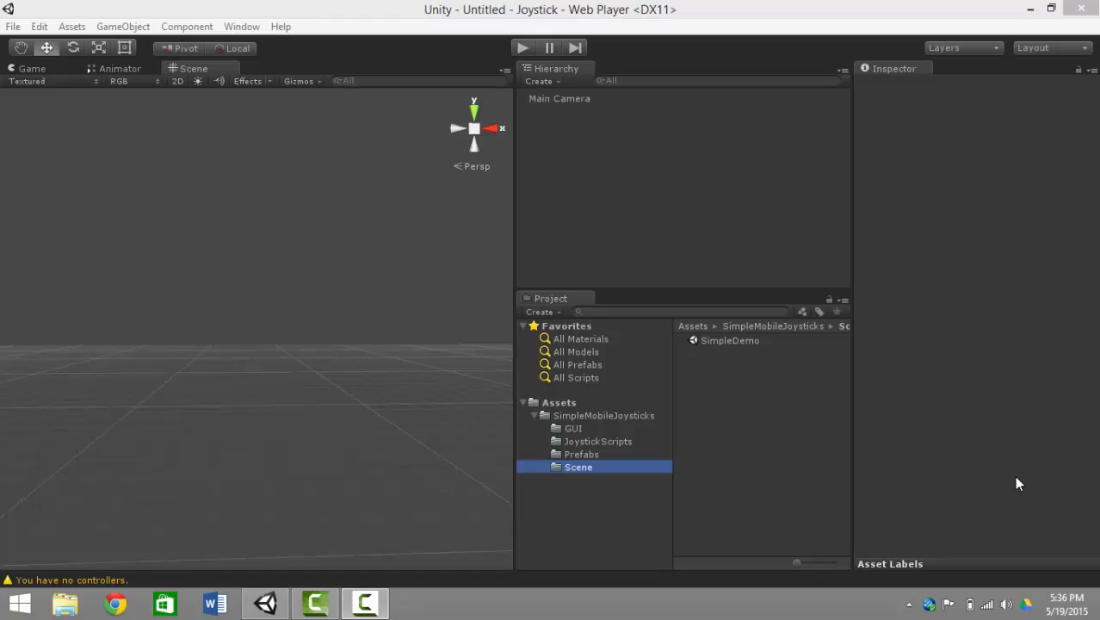
{"action": "mouse_move", "coordinate": [1064, 541]}
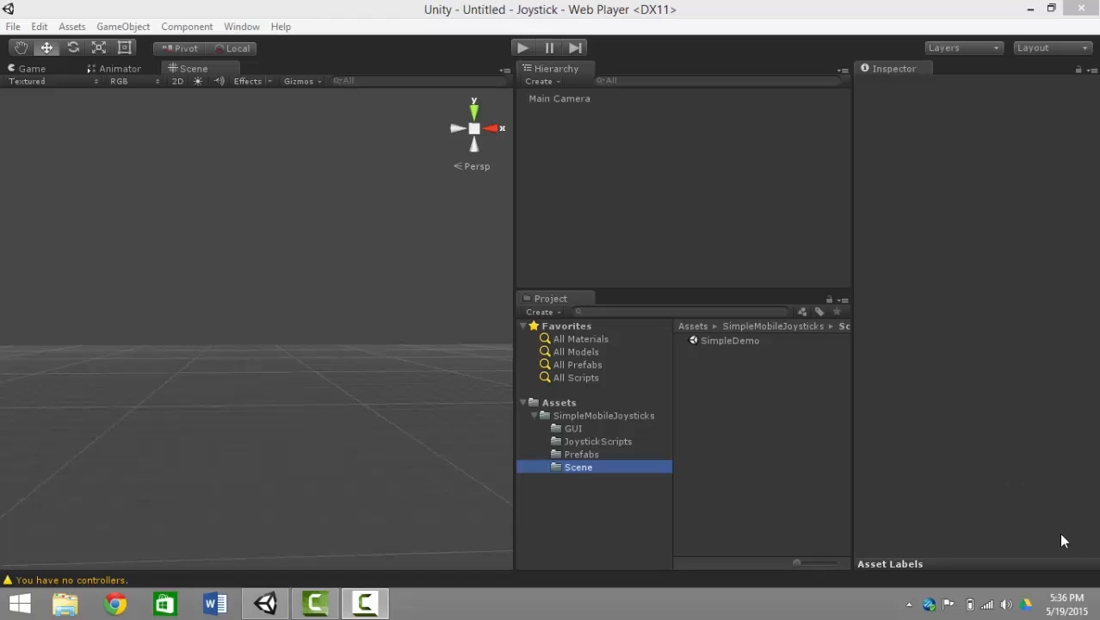
{"action": "mouse_move", "coordinate": [441, 260]}
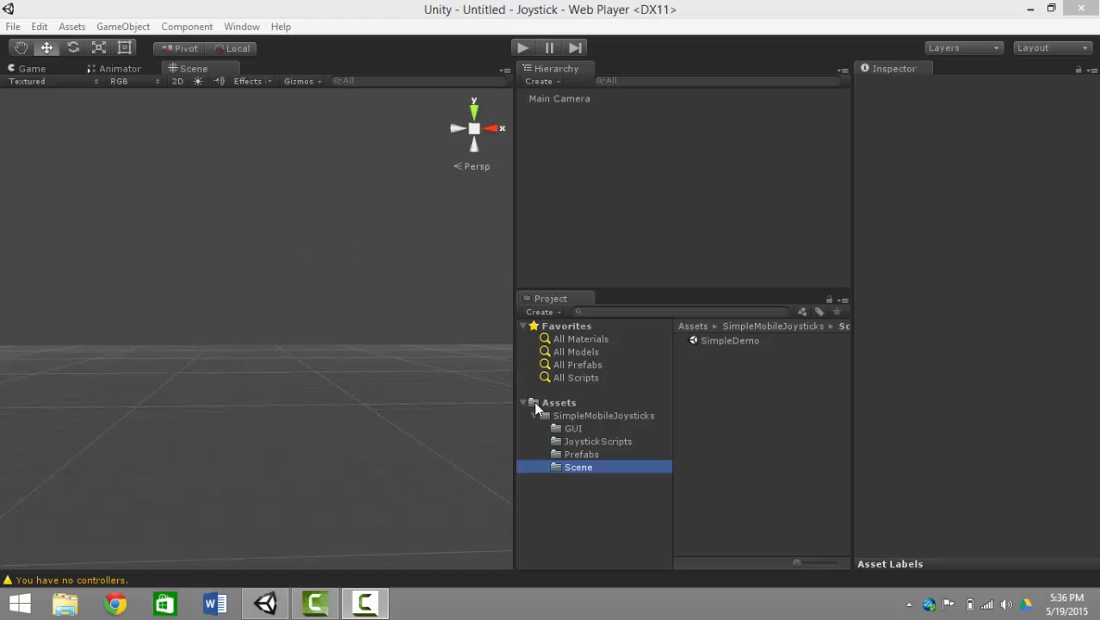
{"action": "mouse_move", "coordinate": [582, 434]}
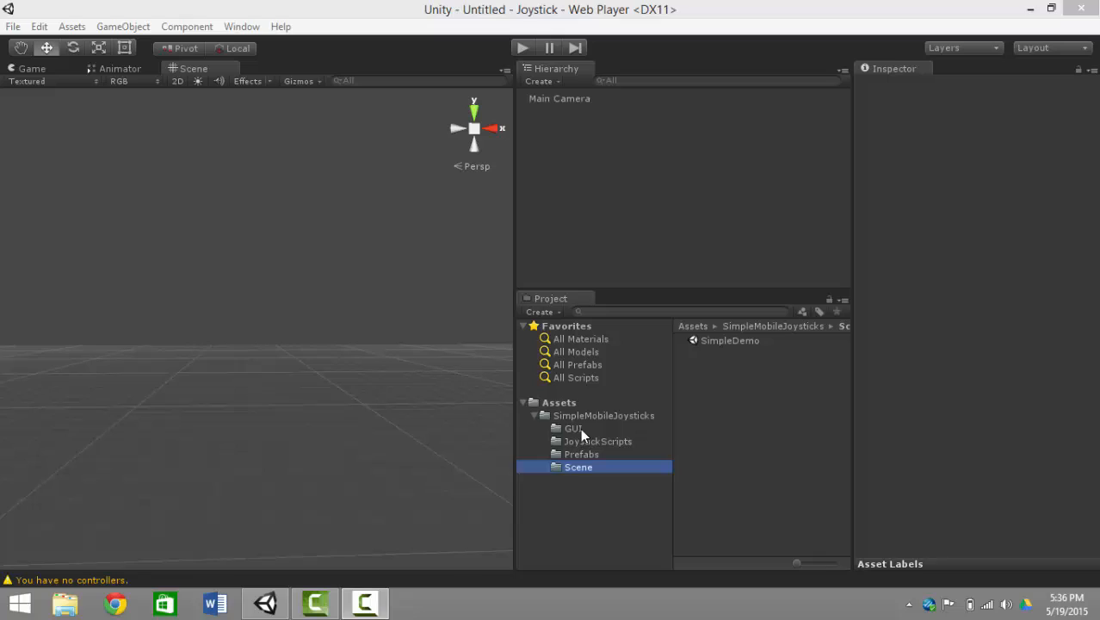
- Browse the Prefabs, Scene and Joystick Scripts folders, showing the Demo, Joystick, Sample and TouchPad scripts
{"action": "left_click", "coordinate": [582, 455]}
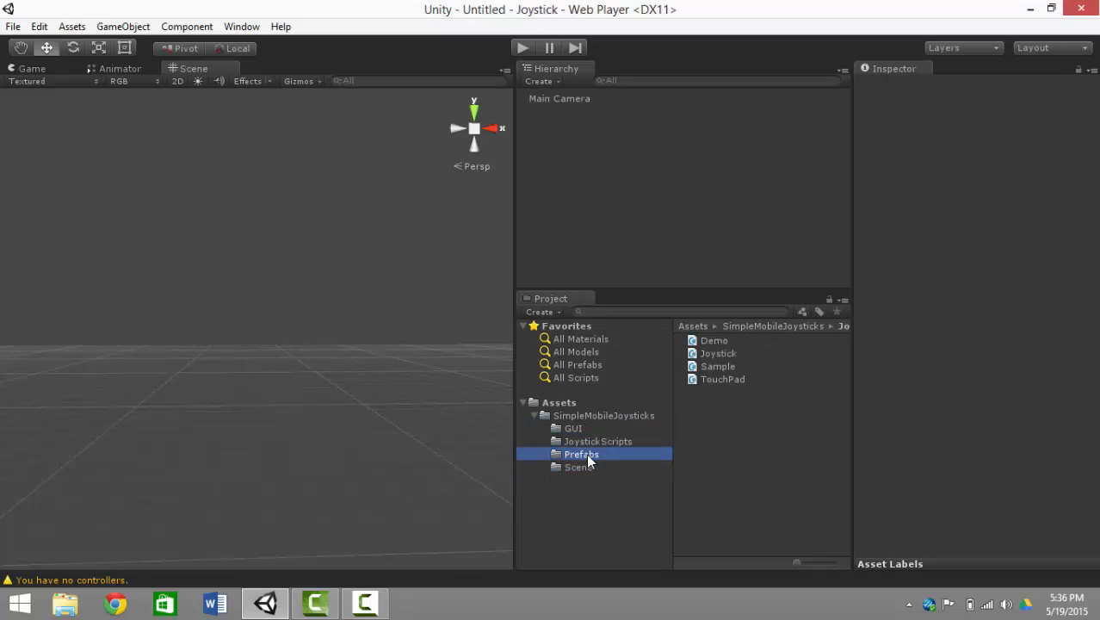
{"action": "left_click", "coordinate": [578, 467]}
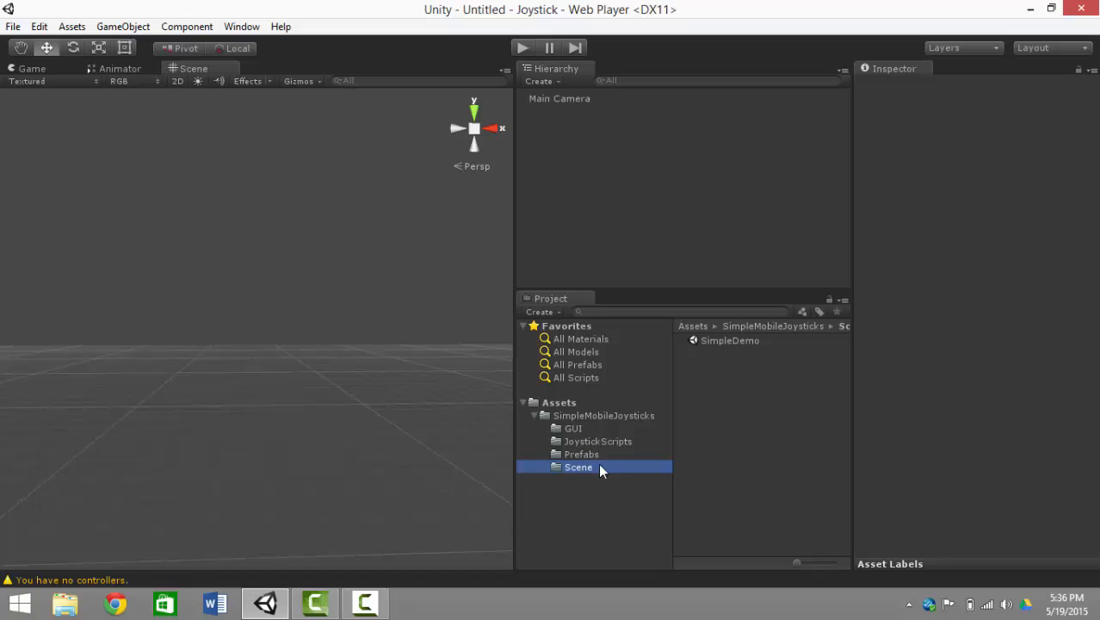
{"action": "left_click", "coordinate": [597, 440]}
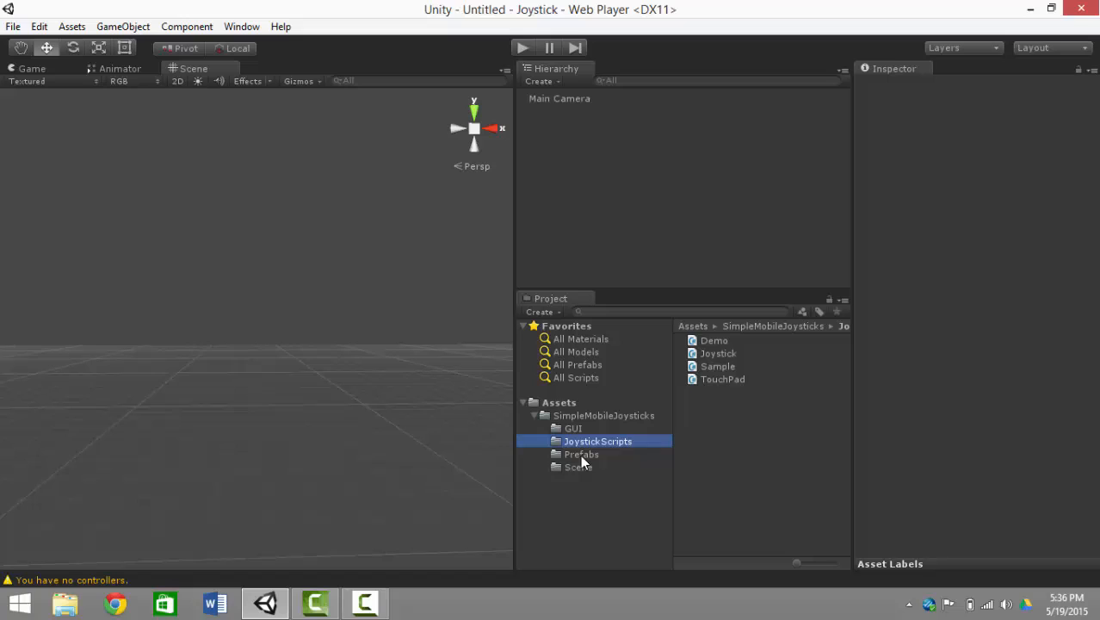
{"action": "mouse_move", "coordinate": [603, 434]}
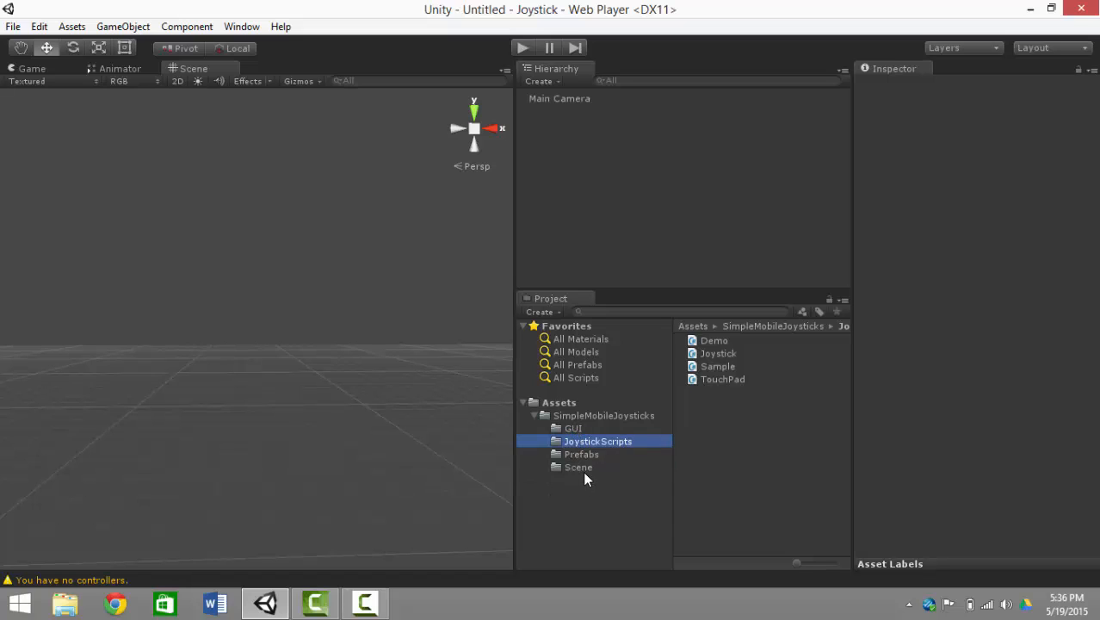
- Load the SimpleDemo scene from the Scene folder so its cube, joystick and touchpad appear
{"action": "left_click", "coordinate": [579, 467]}
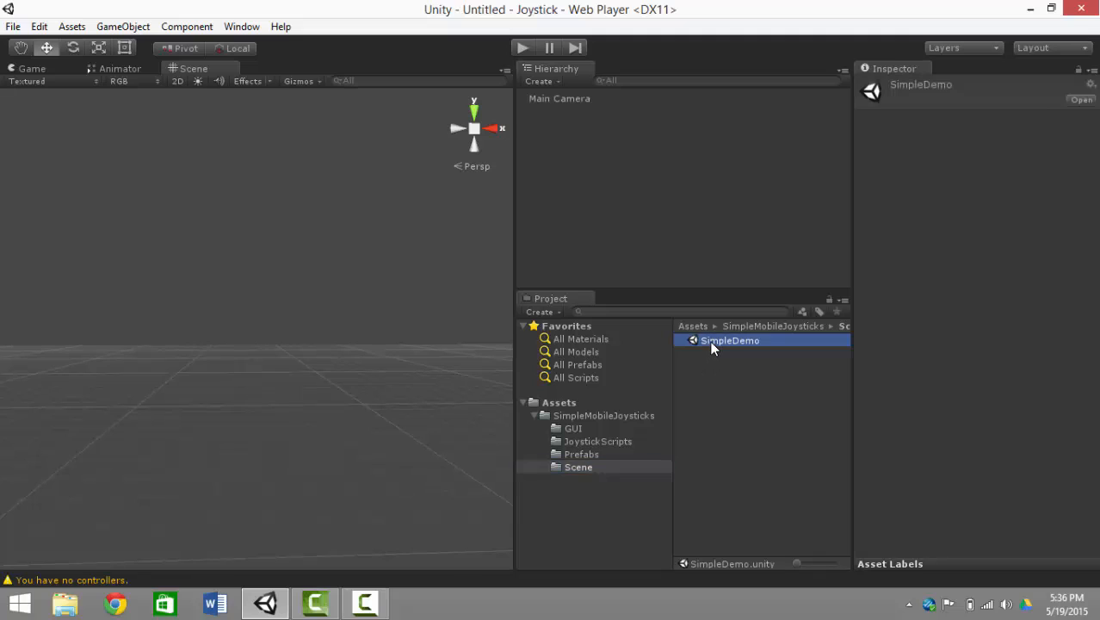
{"action": "double_click", "coordinate": [730, 341]}
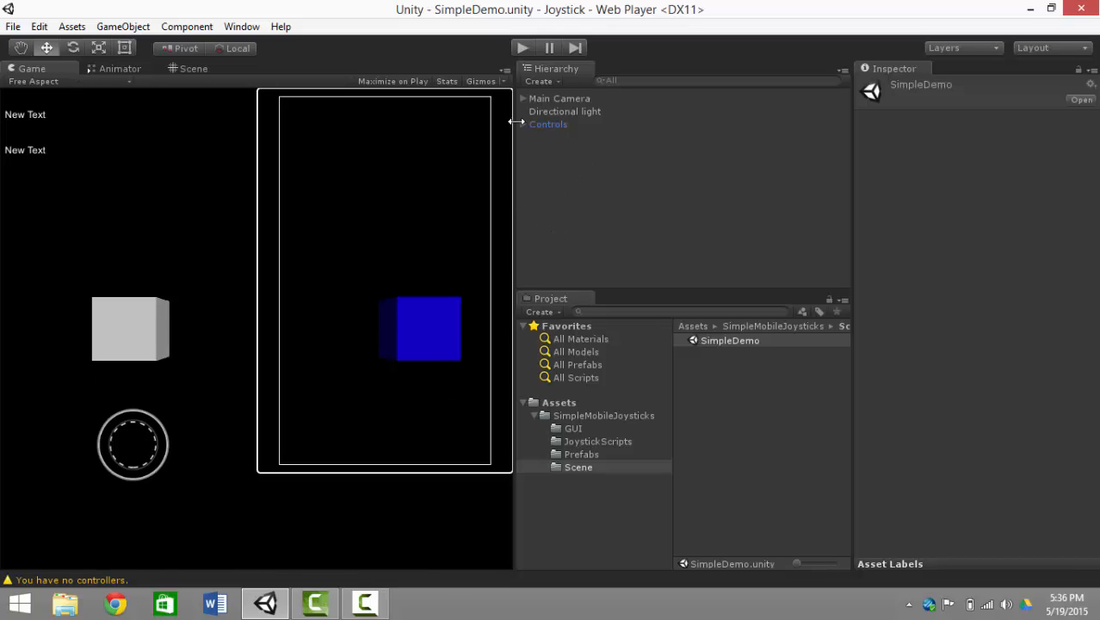
- Expand the Controls group and show the JoystickText label's text settings
{"action": "left_click", "coordinate": [548, 124]}
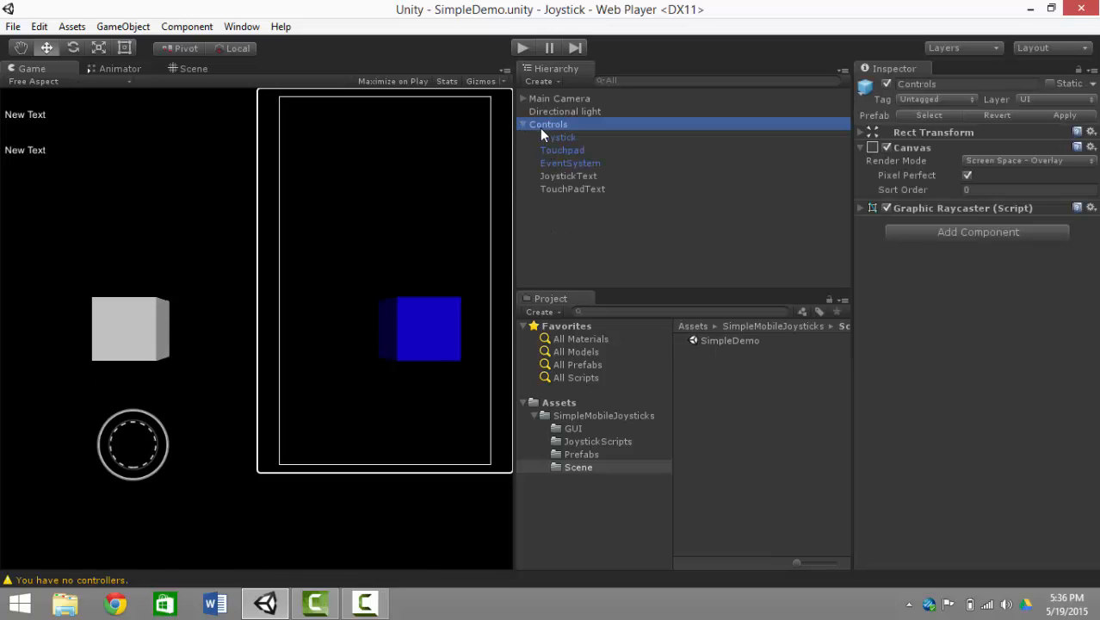
{"action": "left_click", "coordinate": [568, 176]}
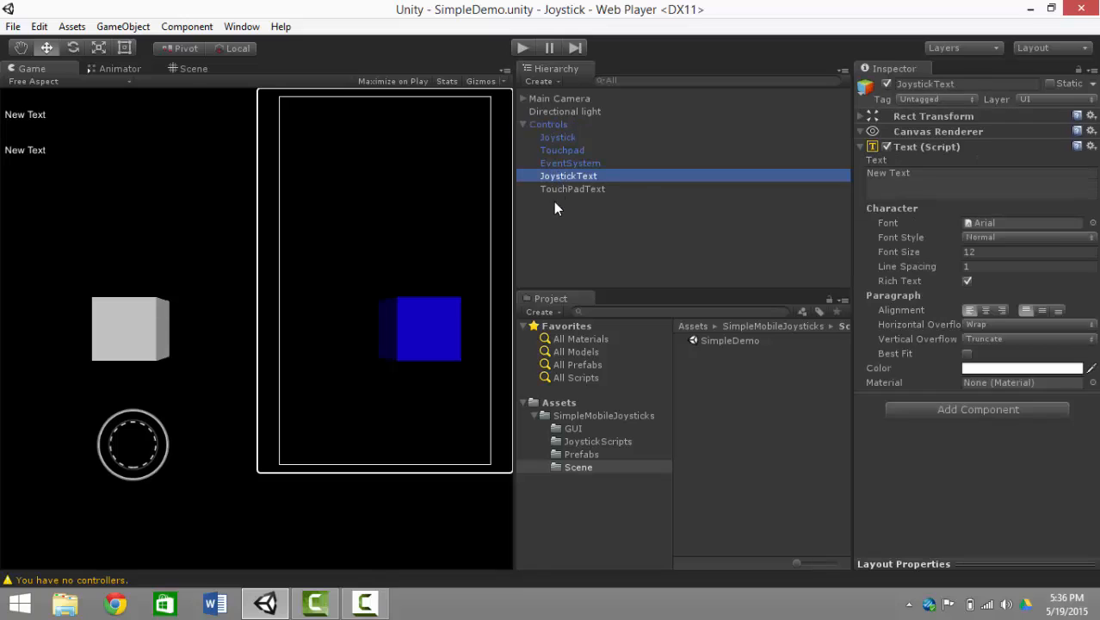
{"action": "mouse_move", "coordinate": [575, 204]}
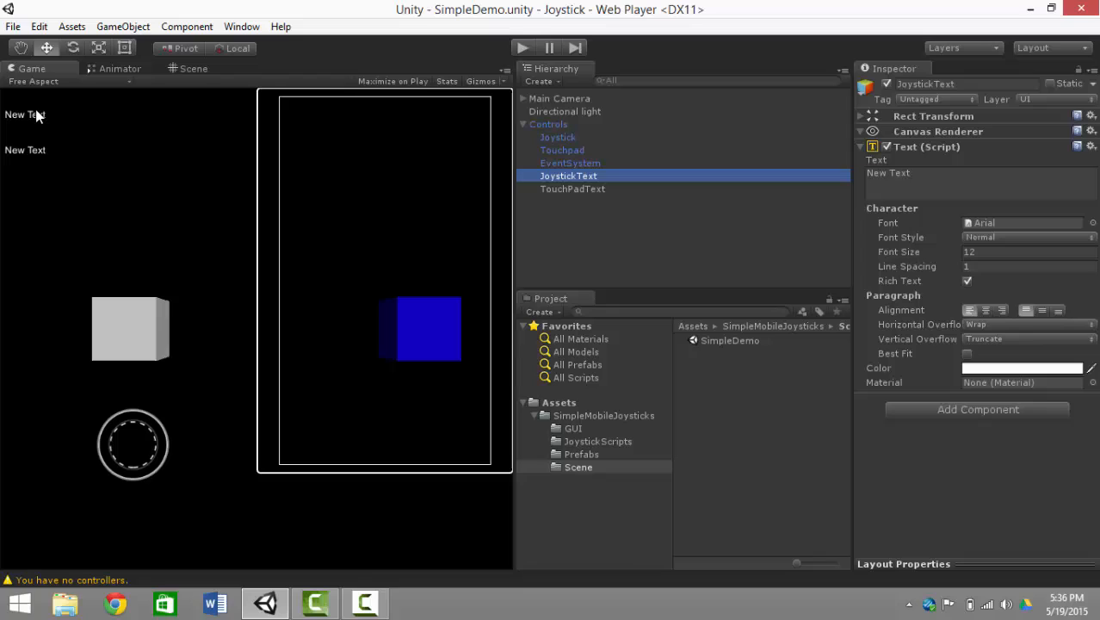
{"action": "mouse_move", "coordinate": [26, 162]}
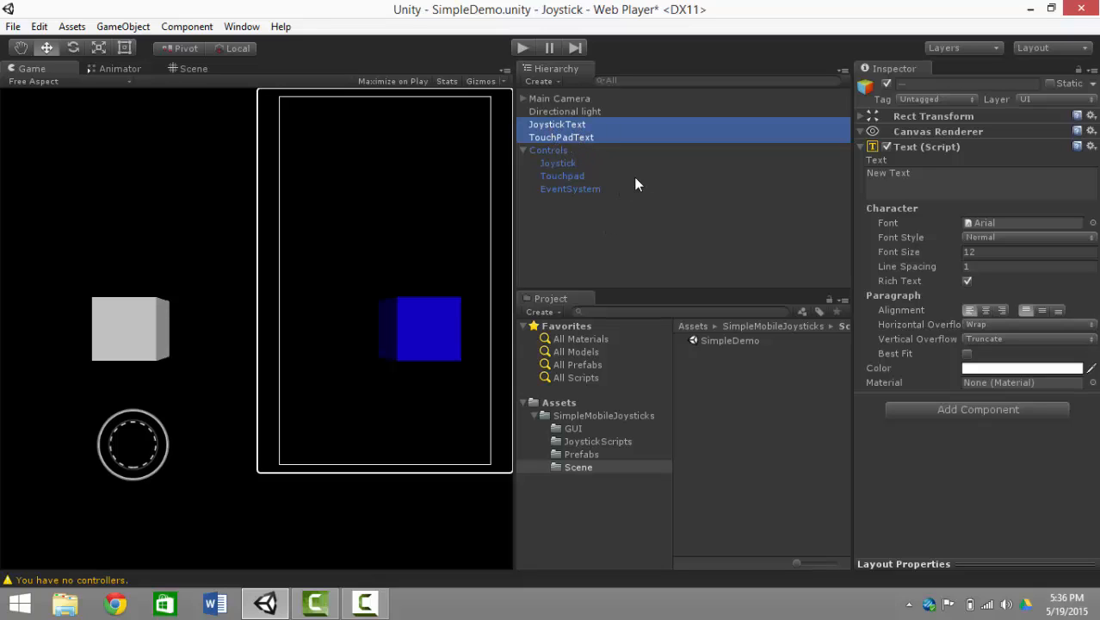
- Delete the scene's Controls object and re-add it from the Controls prefab in the Prefabs folder
{"action": "left_click", "coordinate": [547, 150]}
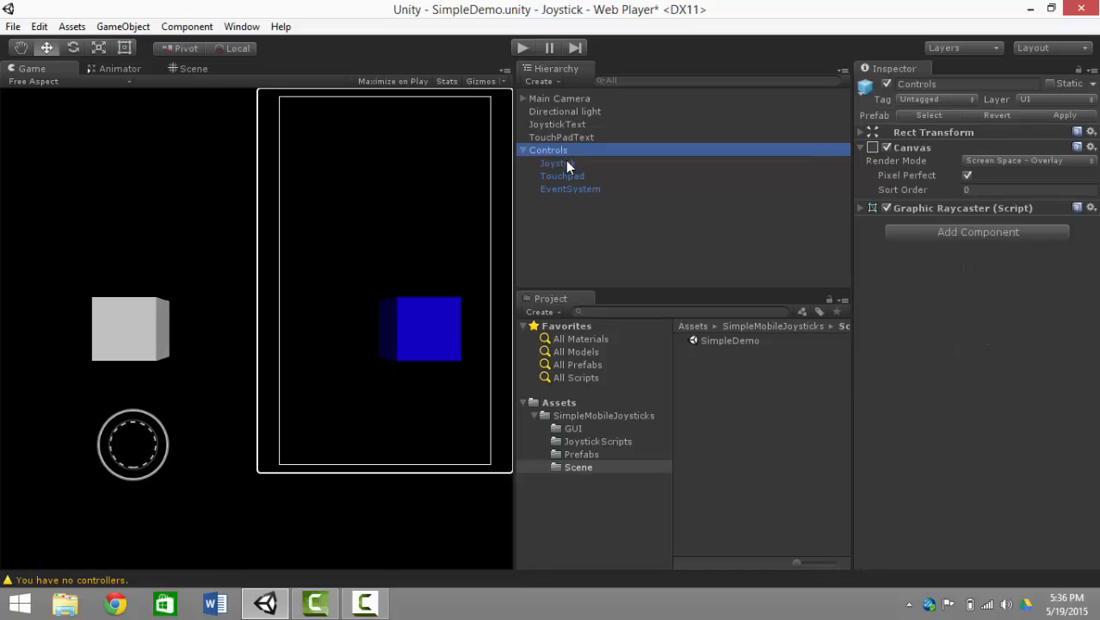
{"action": "left_click", "coordinate": [582, 454]}
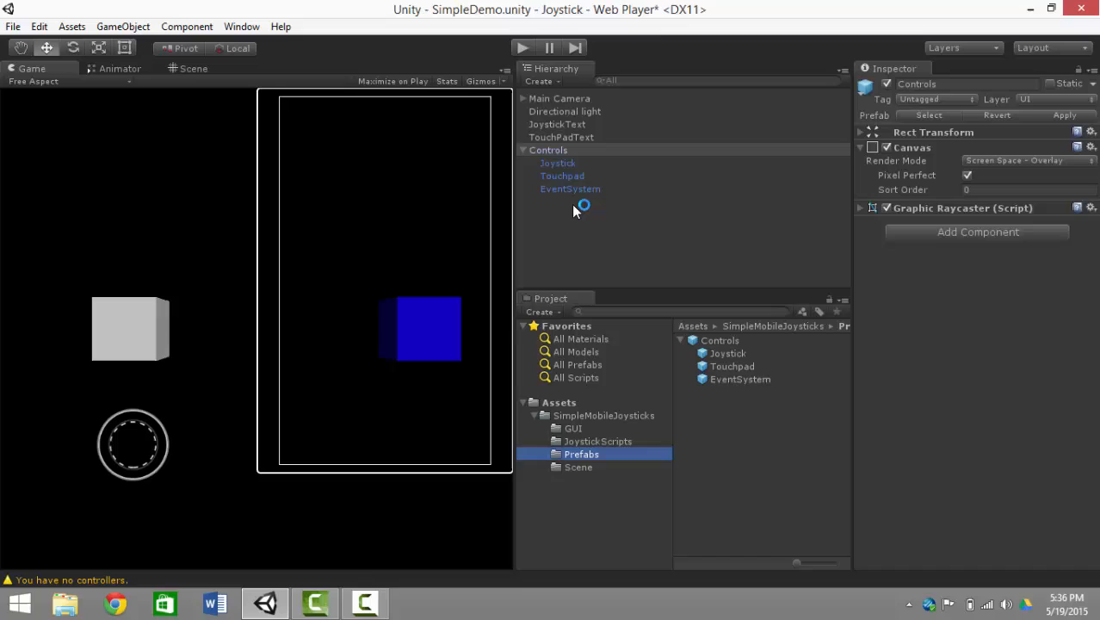
{"action": "left_click", "coordinate": [548, 150]}
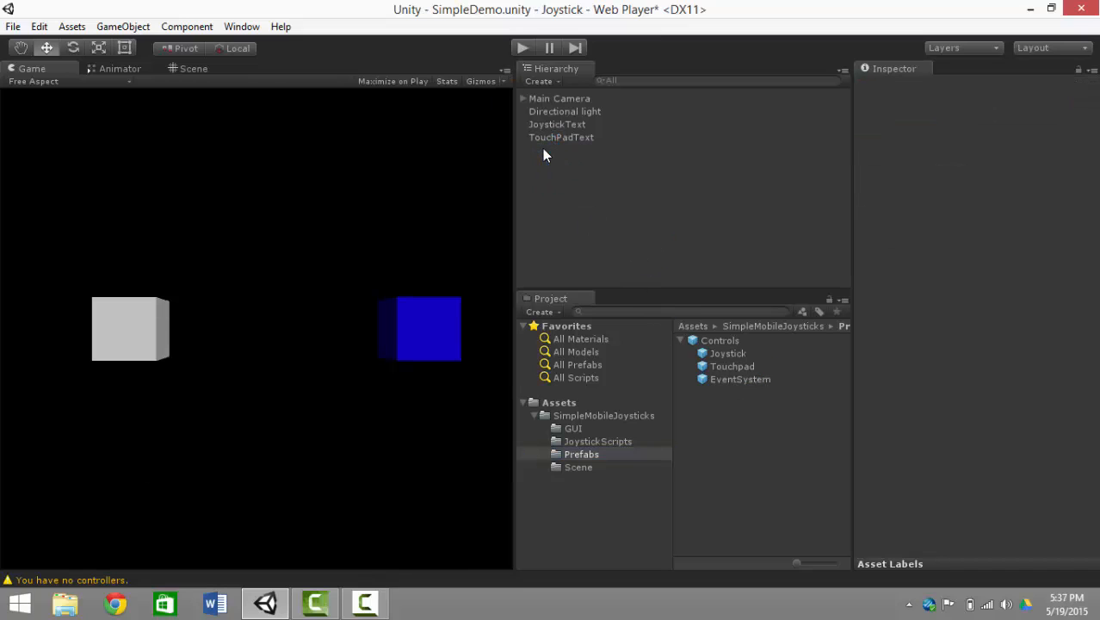
{"action": "left_click", "coordinate": [720, 341]}
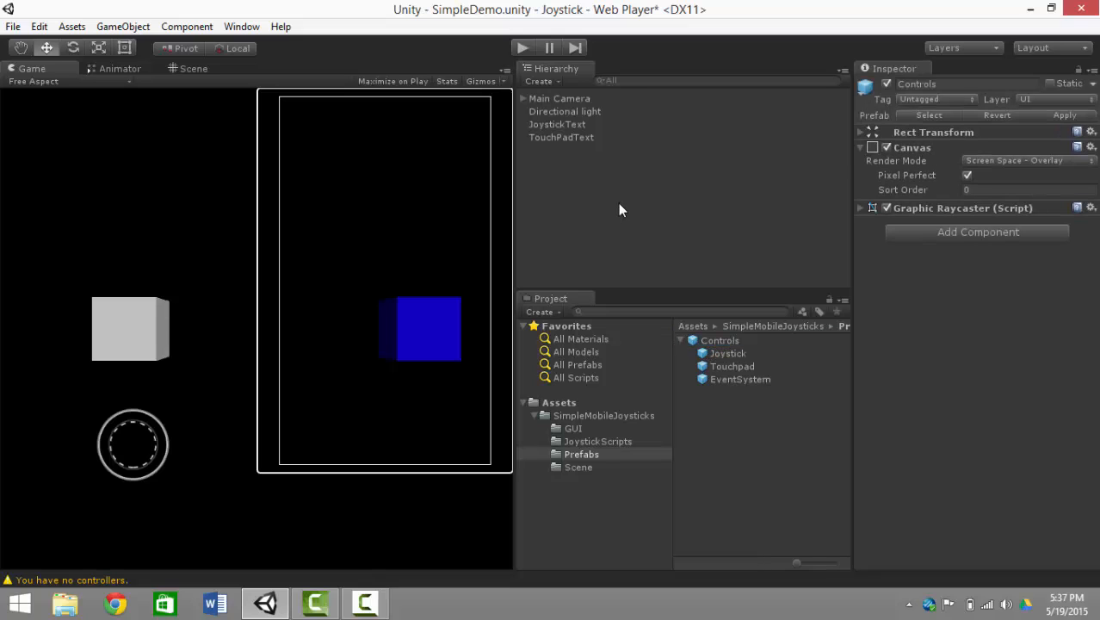
{"action": "left_click", "coordinate": [547, 150]}
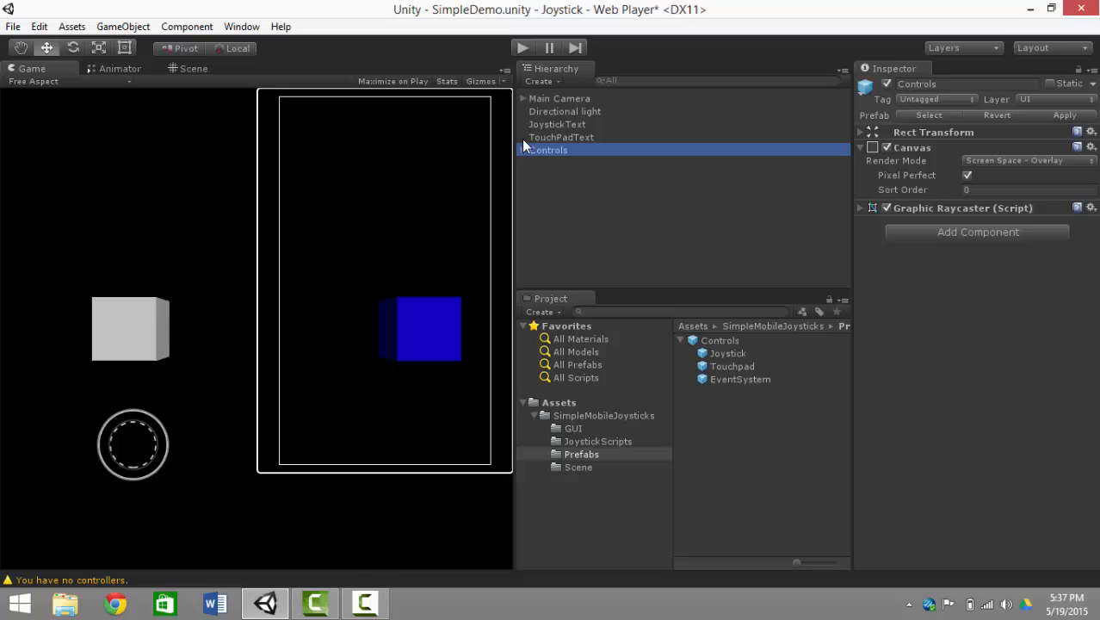
- Expand the re-added Controls object and pick JoystickText to regroup it inside
{"action": "left_click", "coordinate": [524, 150]}
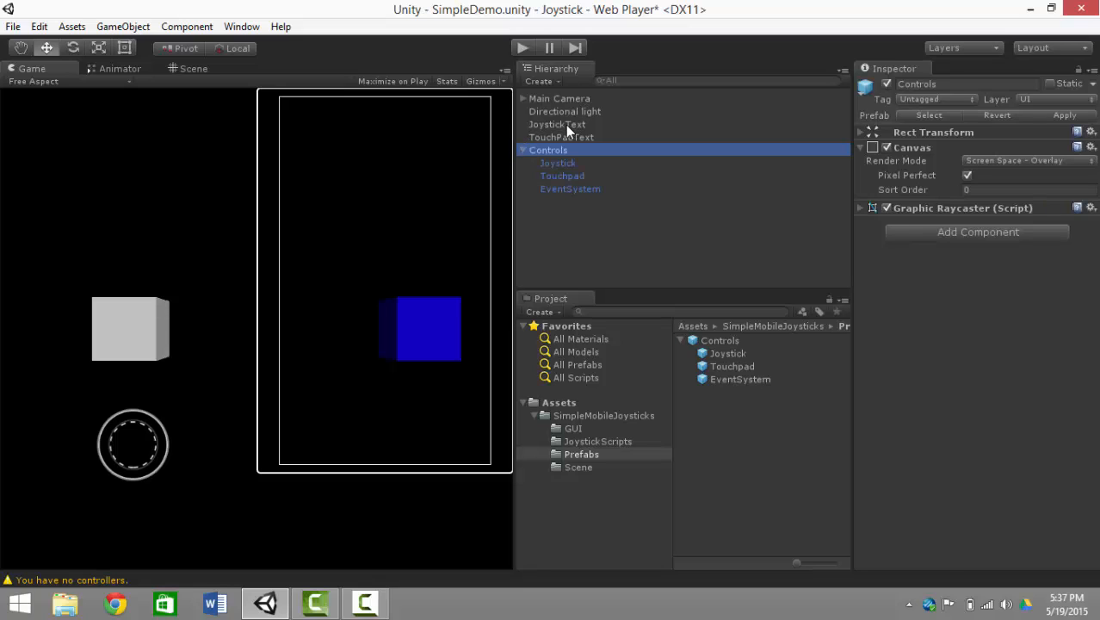
{"action": "left_click", "coordinate": [558, 124]}
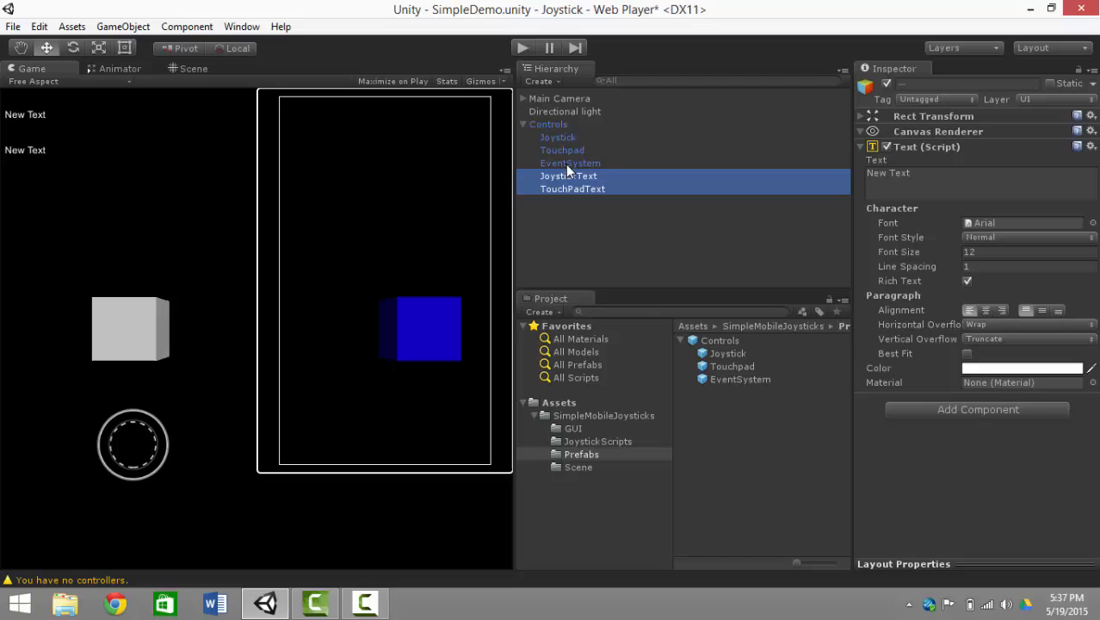
{"action": "mouse_move", "coordinate": [637, 62]}
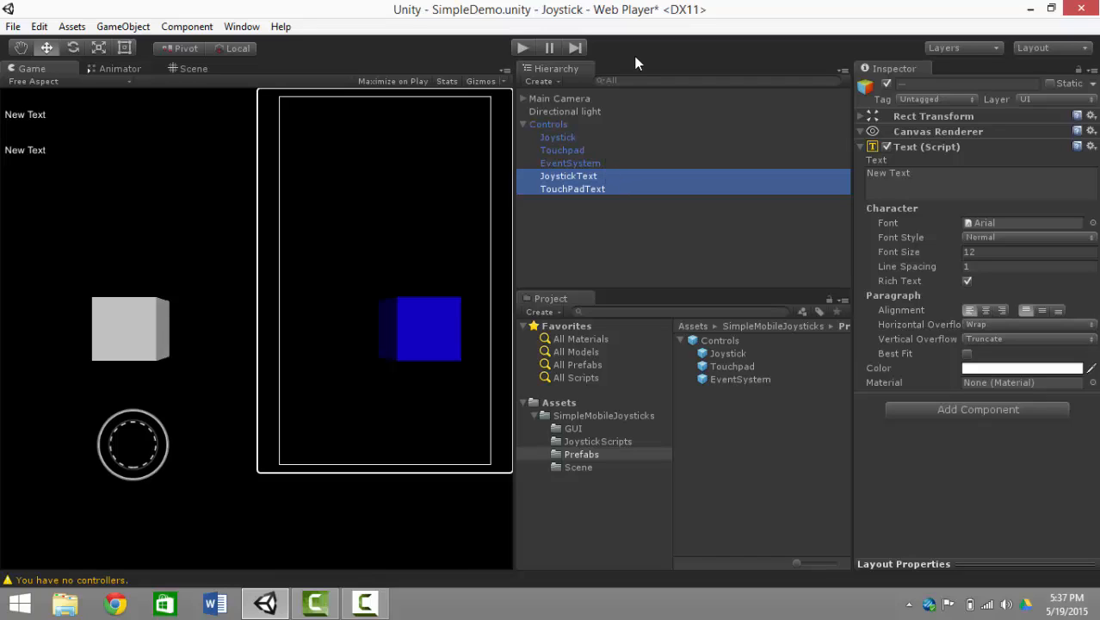
{"action": "mouse_move", "coordinate": [609, 159]}
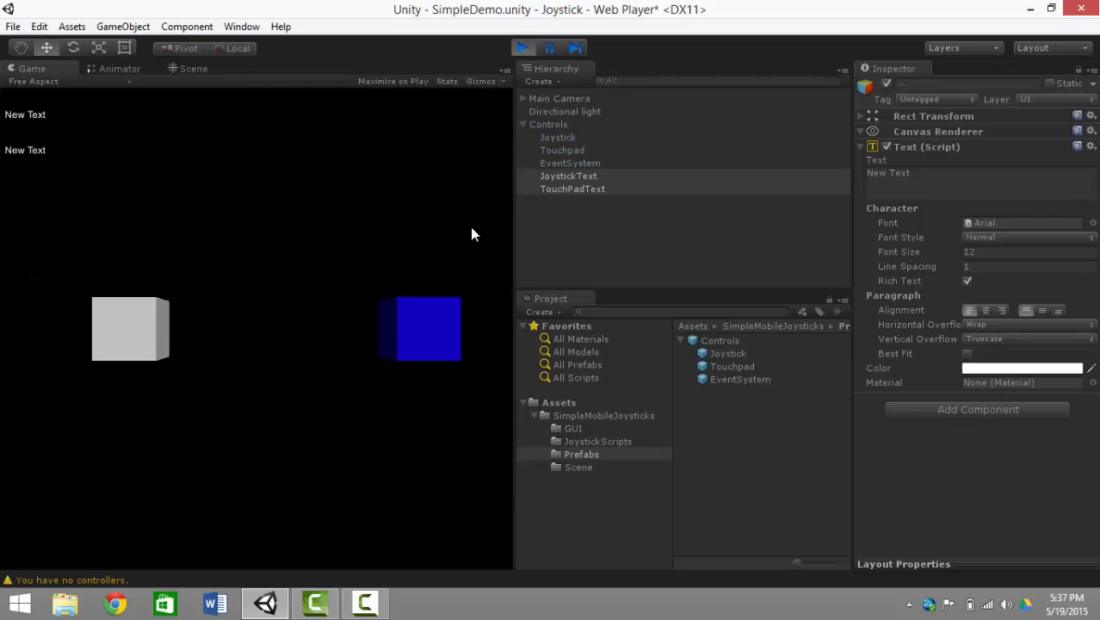
{"action": "mouse_move", "coordinate": [336, 358]}
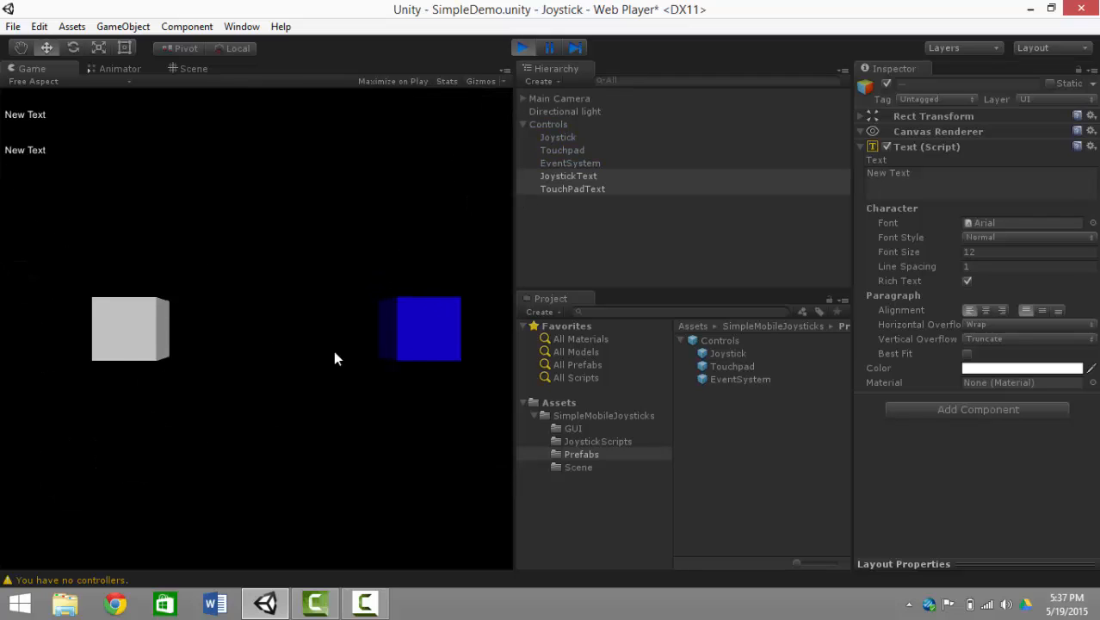
- Select Main Camera to show its Demo script with the pad, stick and output text slots
{"action": "left_click", "coordinate": [522, 48]}
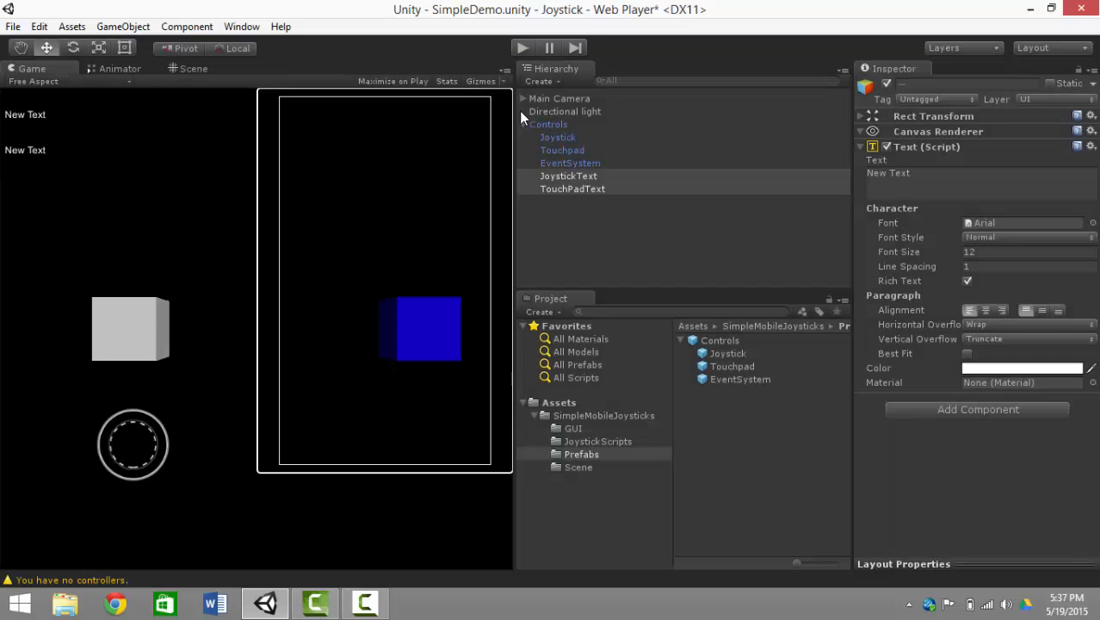
{"action": "mouse_move", "coordinate": [588, 171]}
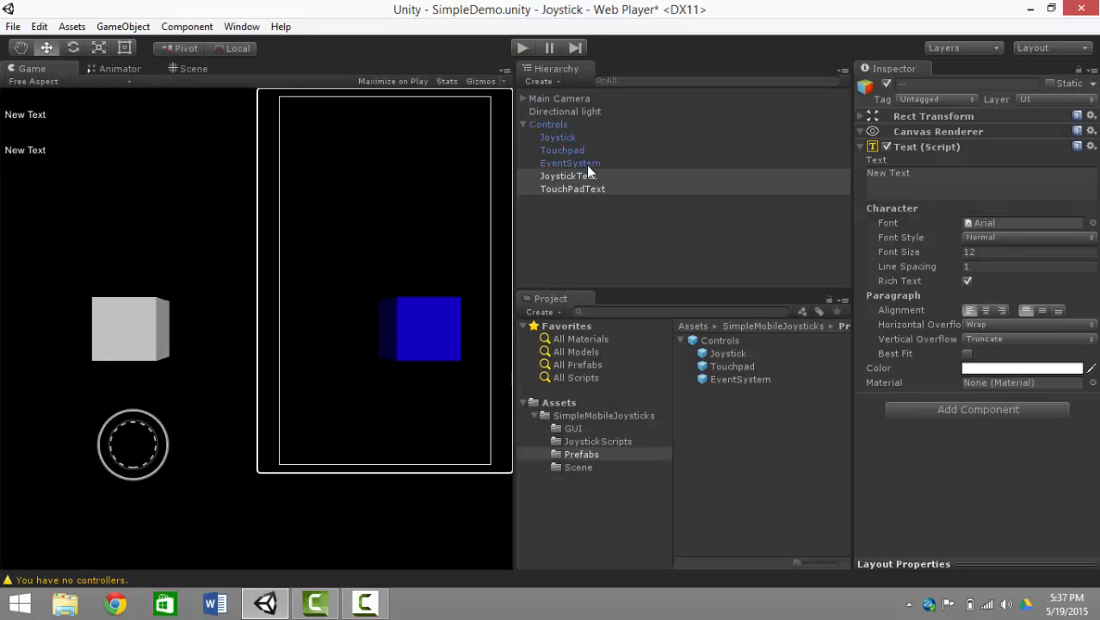
{"action": "left_click", "coordinate": [558, 98]}
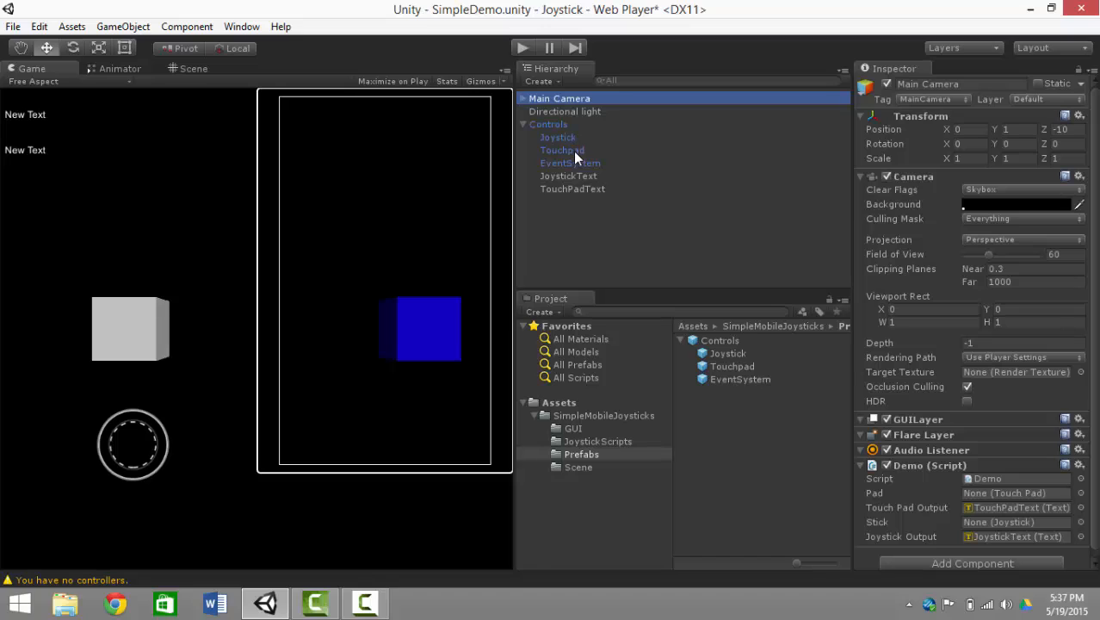
{"action": "mouse_move", "coordinate": [565, 141]}
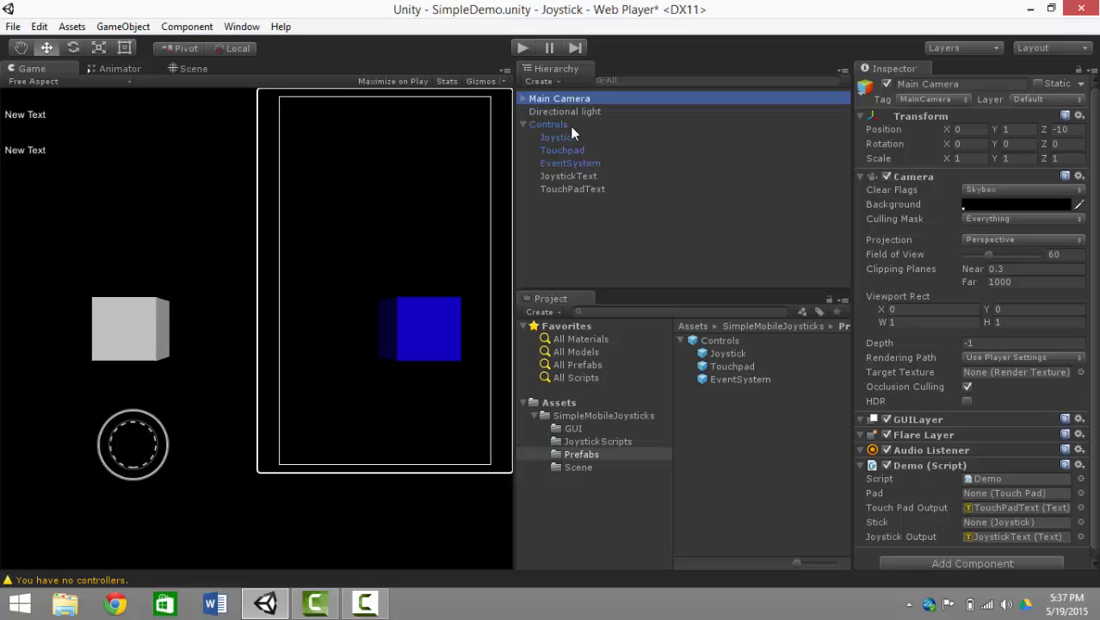
{"action": "mouse_move", "coordinate": [571, 144]}
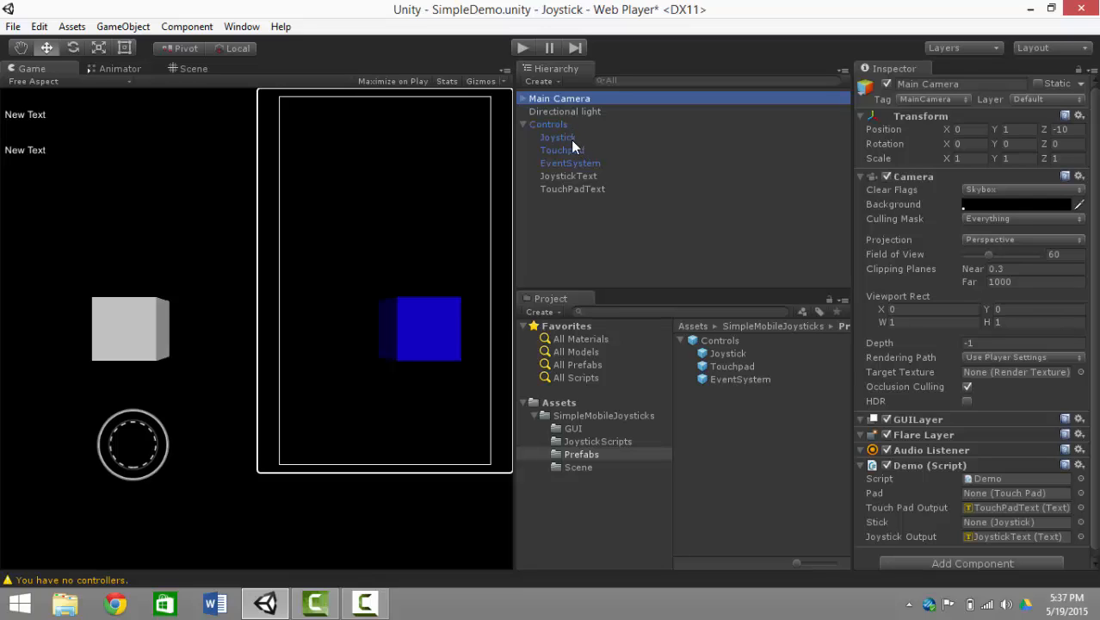
{"action": "mouse_move", "coordinate": [572, 148]}
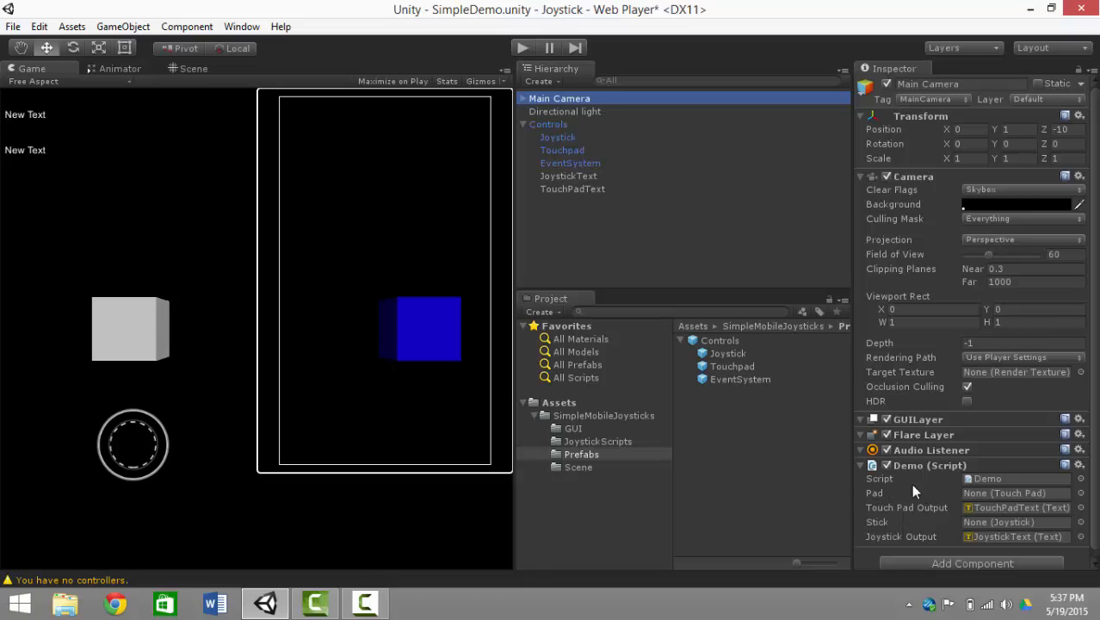
{"action": "mouse_move", "coordinate": [544, 145]}
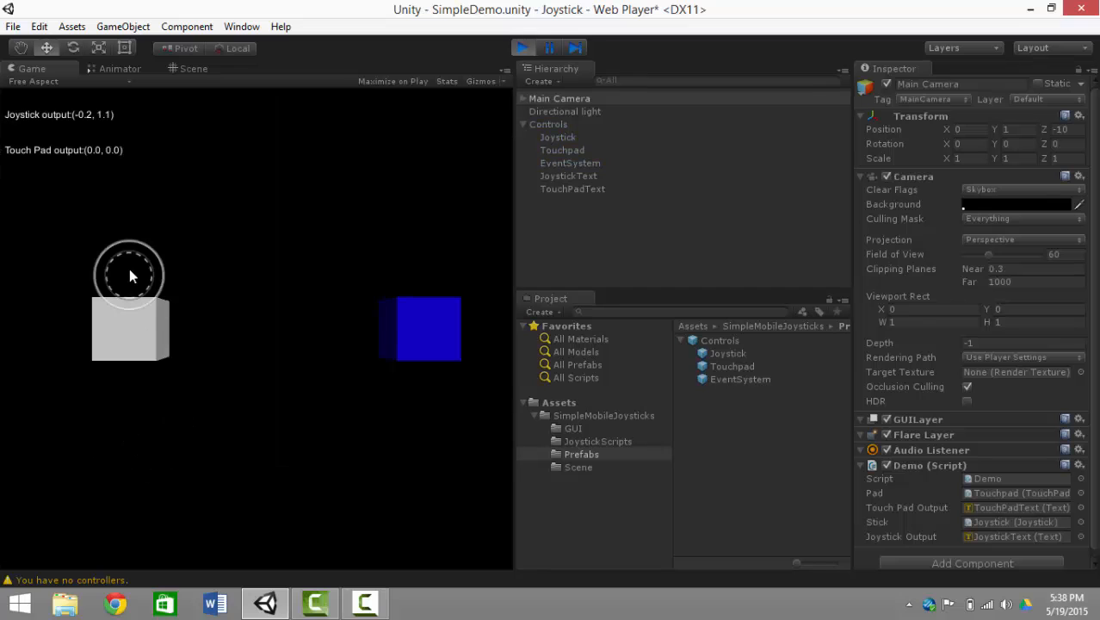
- Push the on-screen joystick during the test run to change its output value readout
{"action": "left_click_drag", "start_coordinate": [129, 273], "coordinate": [71, 412]}
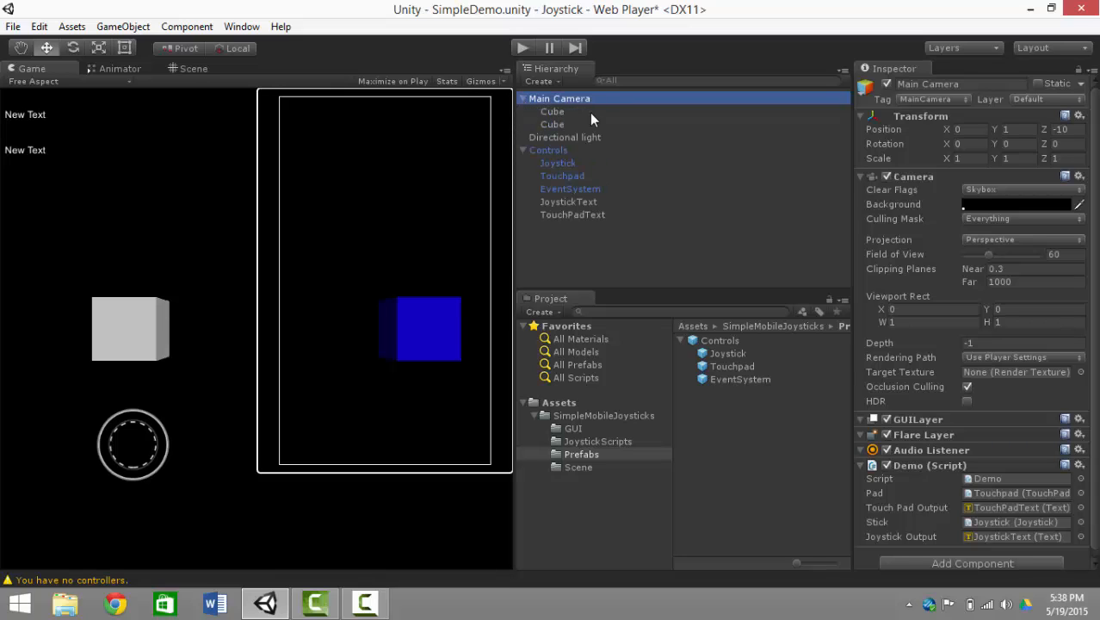
- Inspect the first cube and the blue cube's Sample script with its speed, joystick and touch pad slots
{"action": "left_click", "coordinate": [551, 110]}
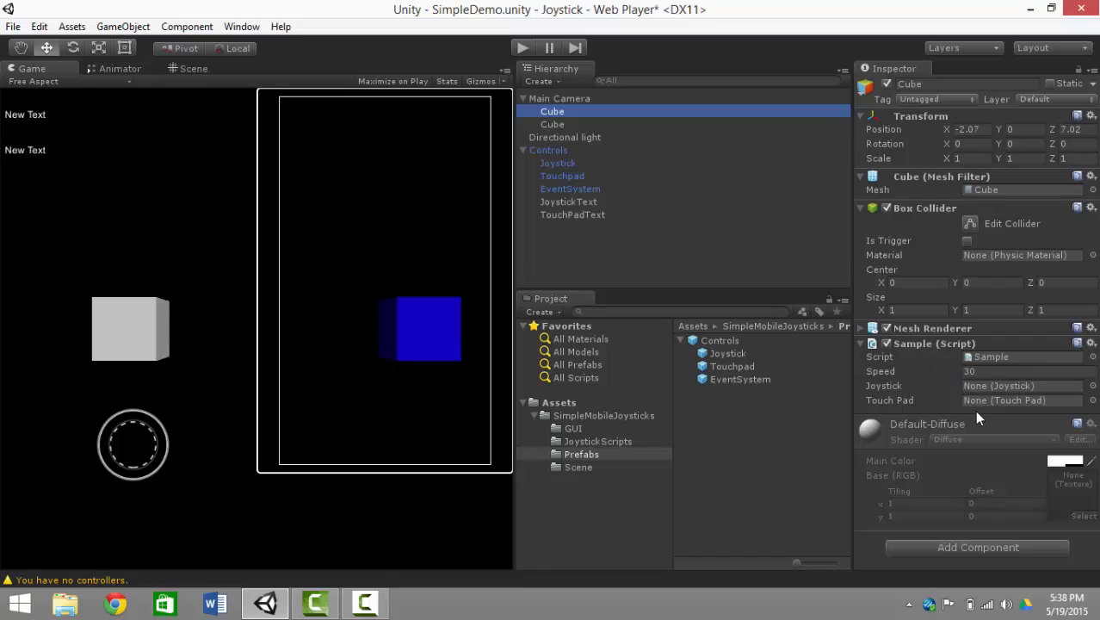
{"action": "mouse_move", "coordinate": [979, 420]}
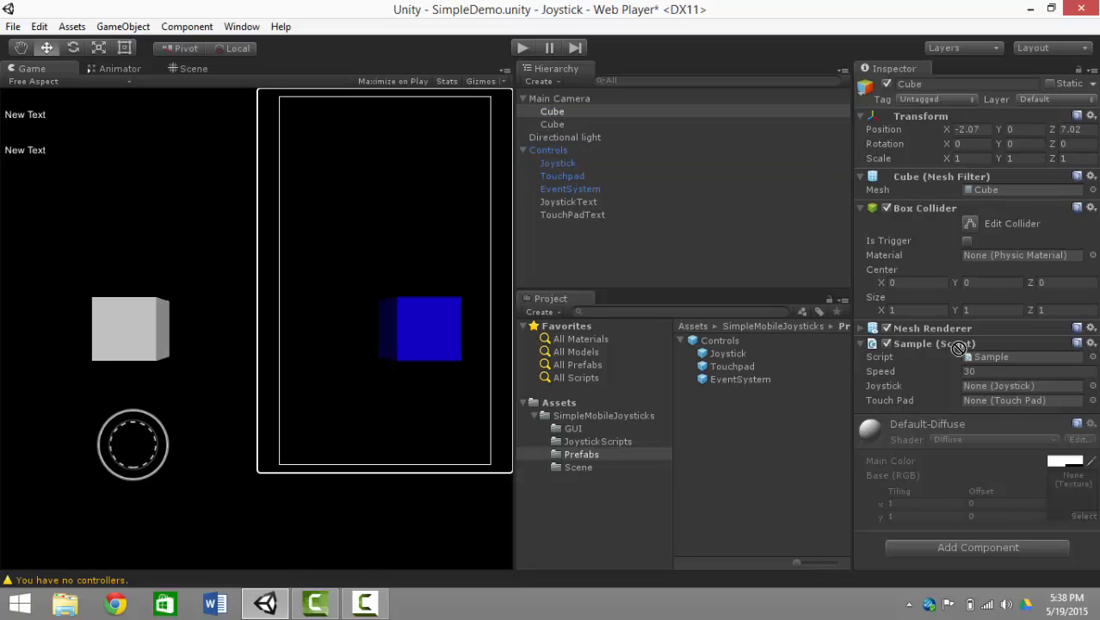
{"action": "left_click", "coordinate": [551, 124]}
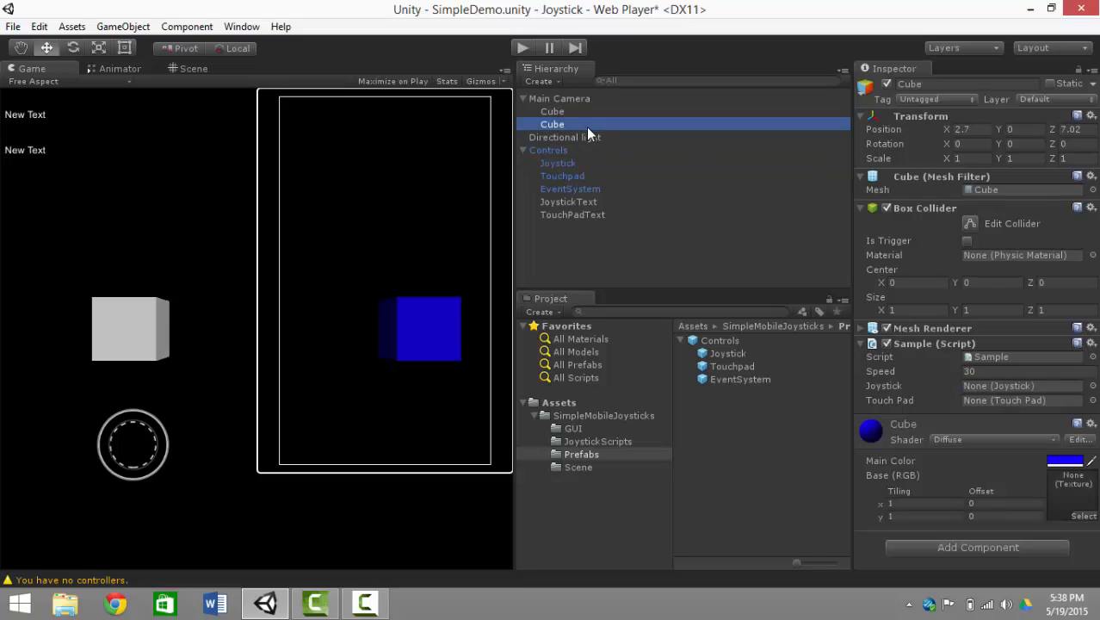
{"action": "left_click", "coordinate": [1019, 399]}
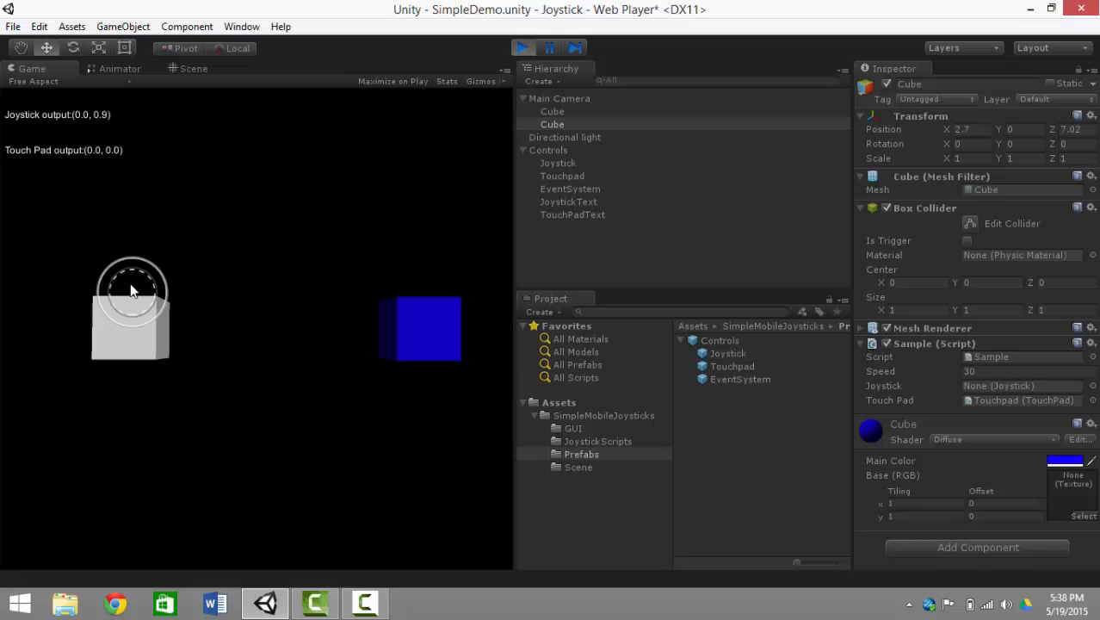
{"action": "mouse_move", "coordinate": [93, 406]}
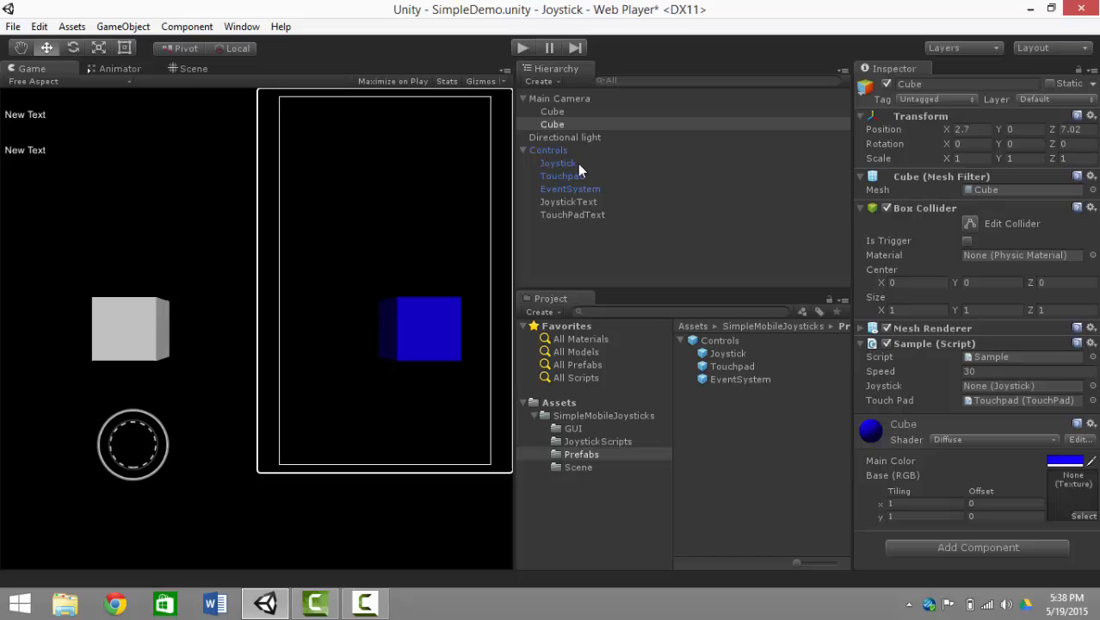
- Select Controls then its Joystick child to show the touch area, input and hide options
{"action": "left_click", "coordinate": [548, 150]}
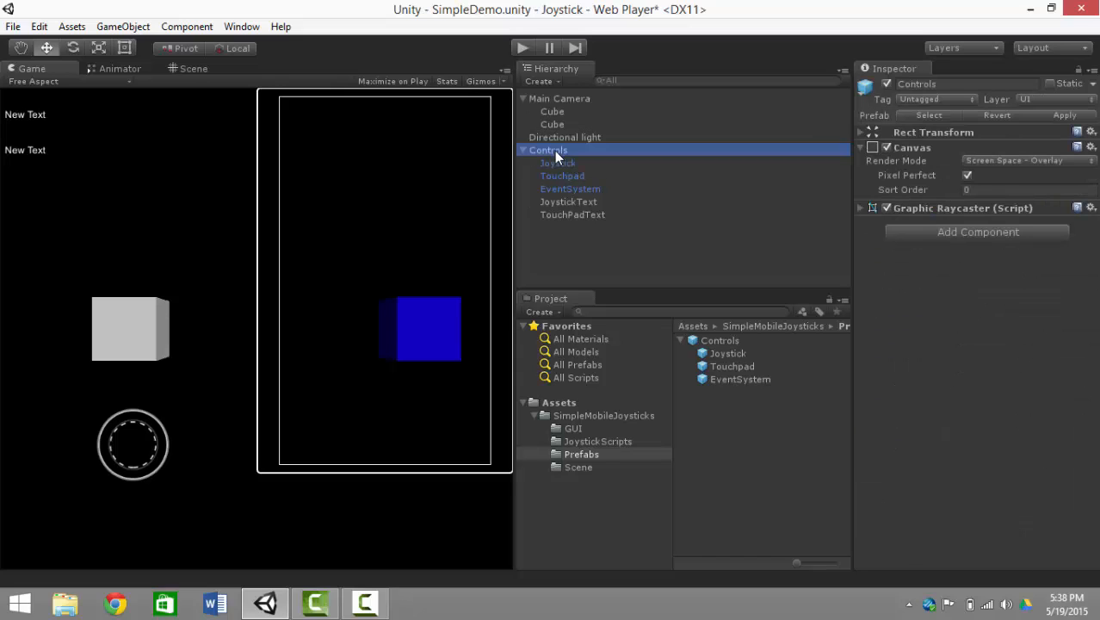
{"action": "left_click", "coordinate": [557, 162]}
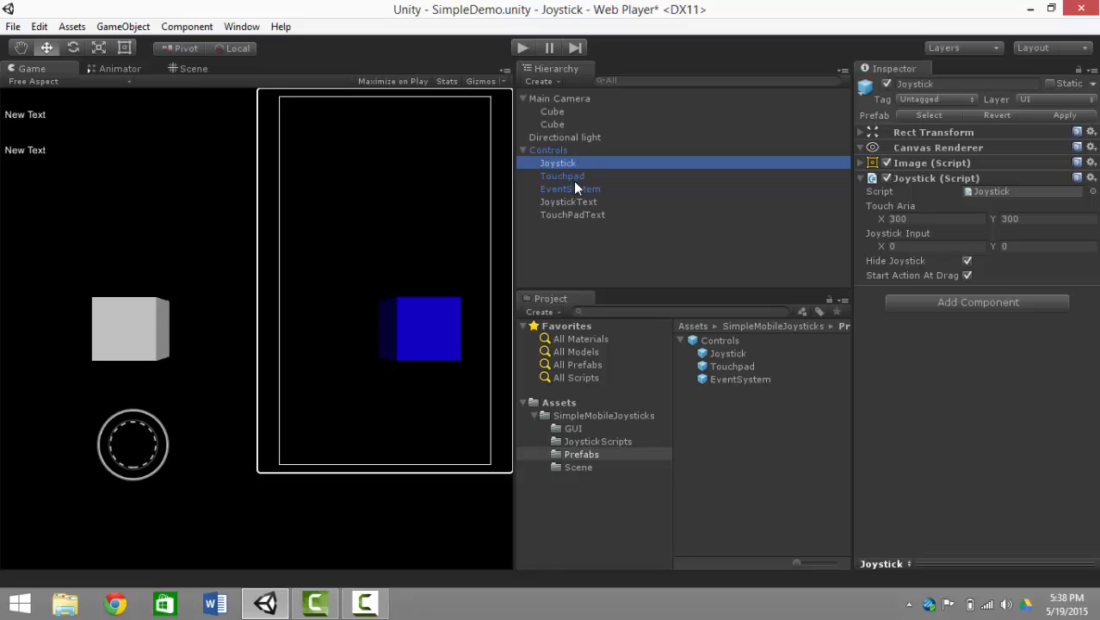
{"action": "mouse_move", "coordinate": [565, 178]}
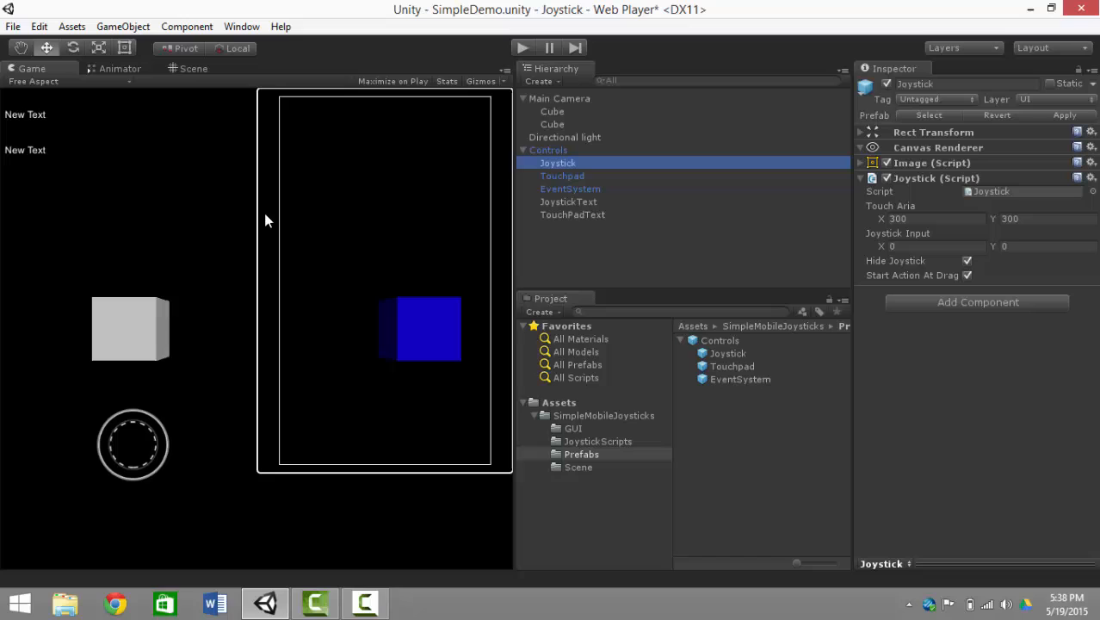
{"action": "mouse_move", "coordinate": [491, 128]}
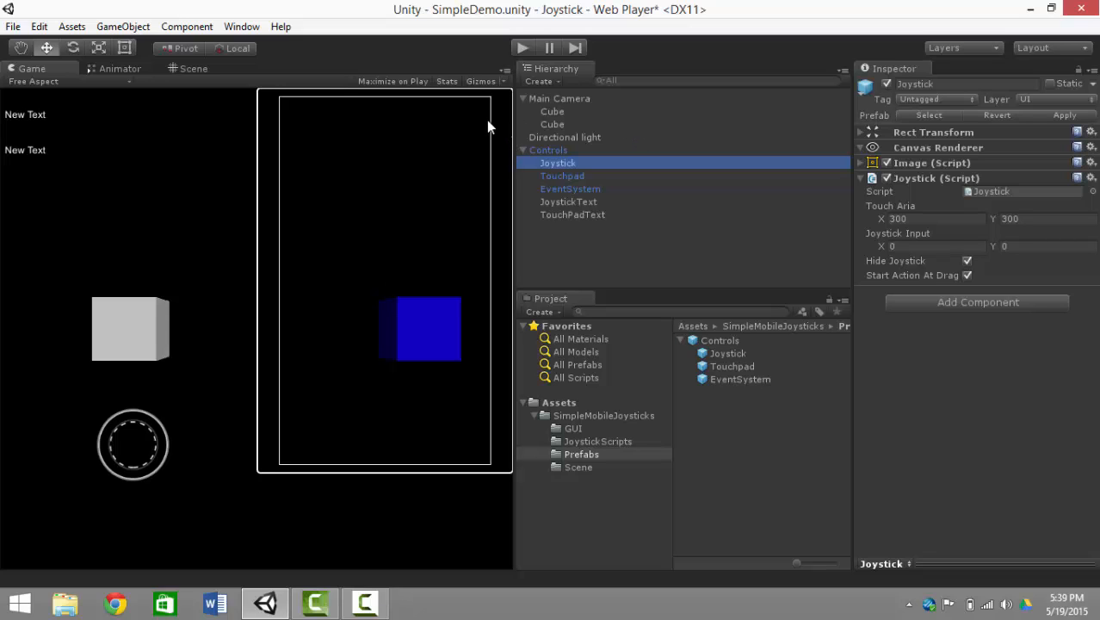
{"action": "mouse_move", "coordinate": [520, 48]}
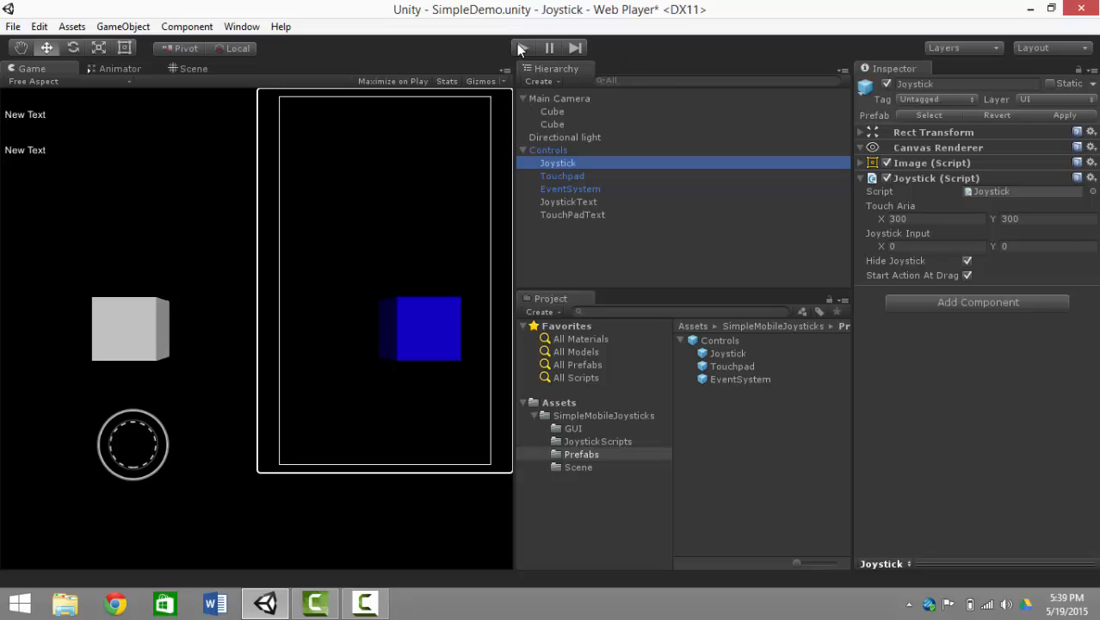
{"action": "left_click", "coordinate": [520, 48]}
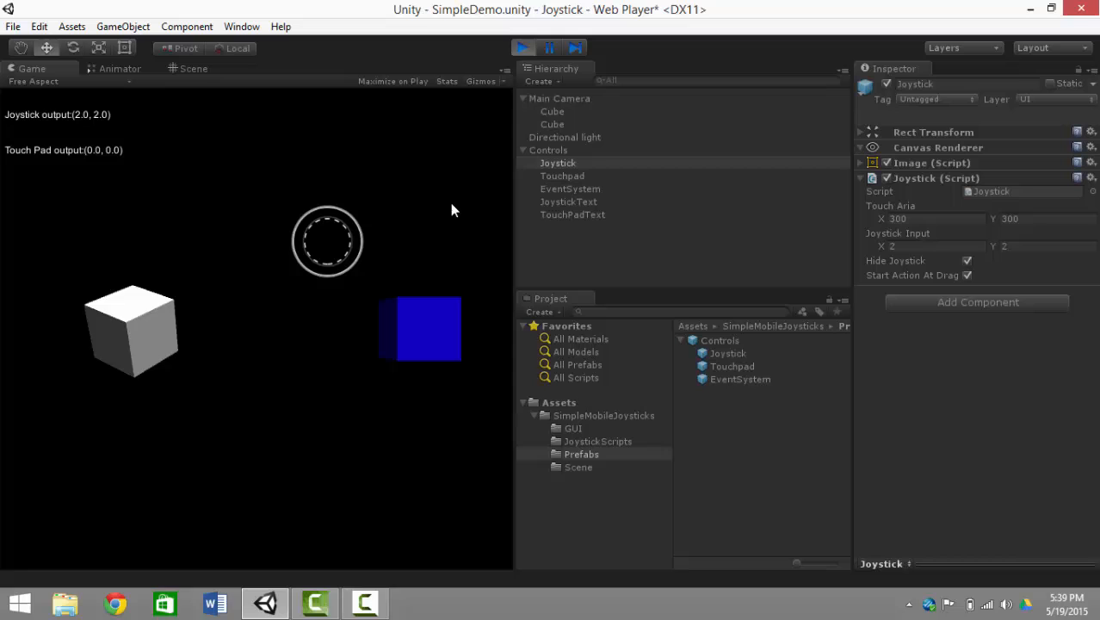
{"action": "left_click_drag", "start_coordinate": [327, 241], "coordinate": [101, 520]}
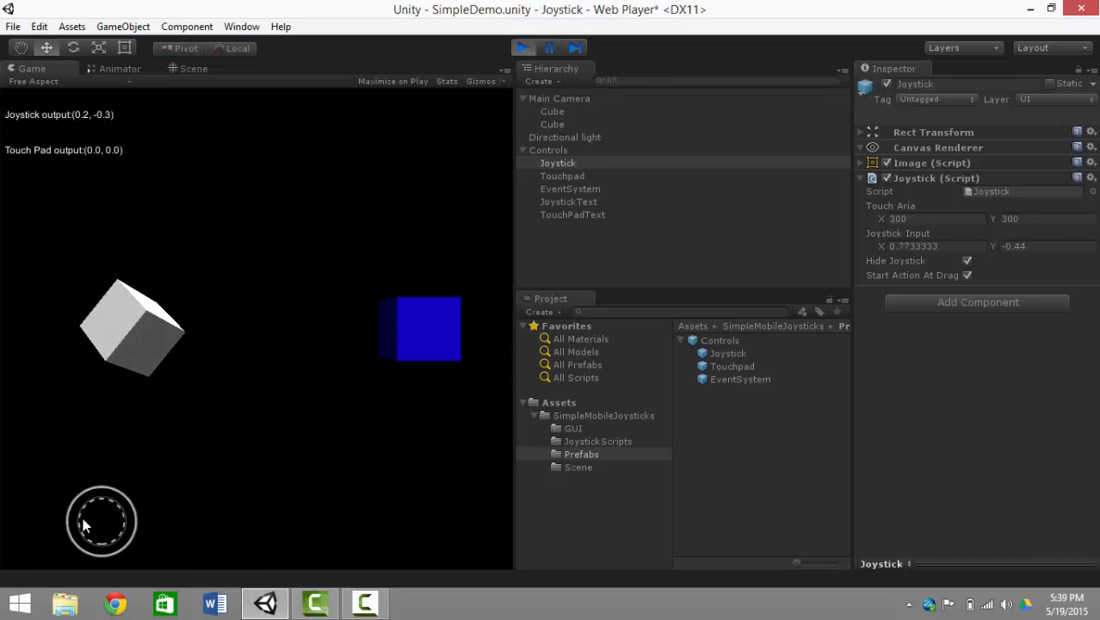
{"action": "left_click_drag", "start_coordinate": [102, 520], "coordinate": [327, 241]}
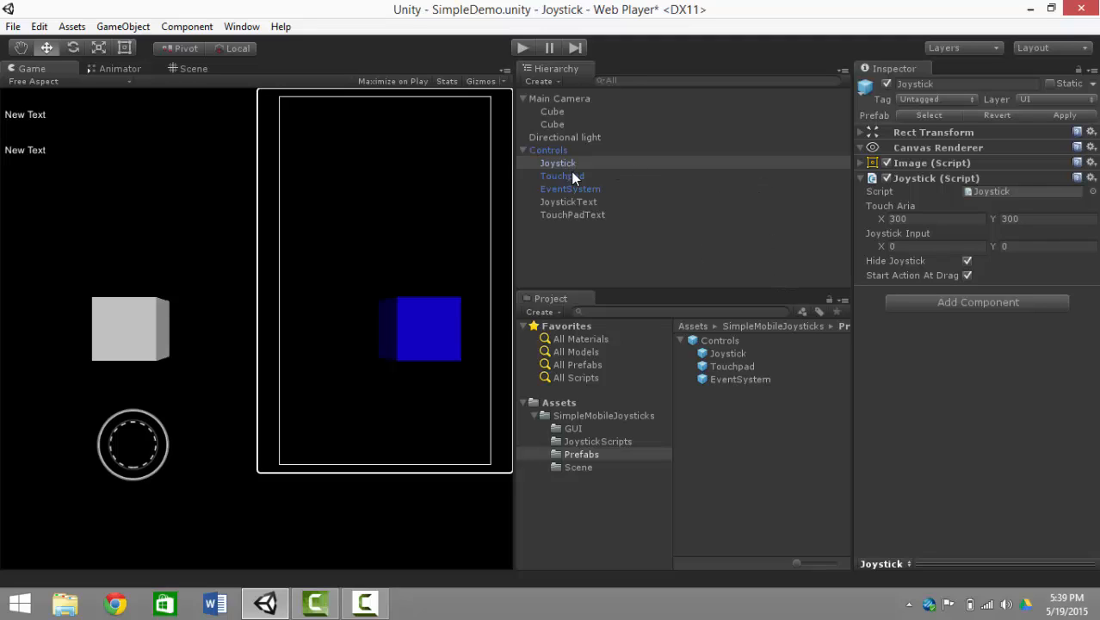
{"action": "mouse_move", "coordinate": [592, 177]}
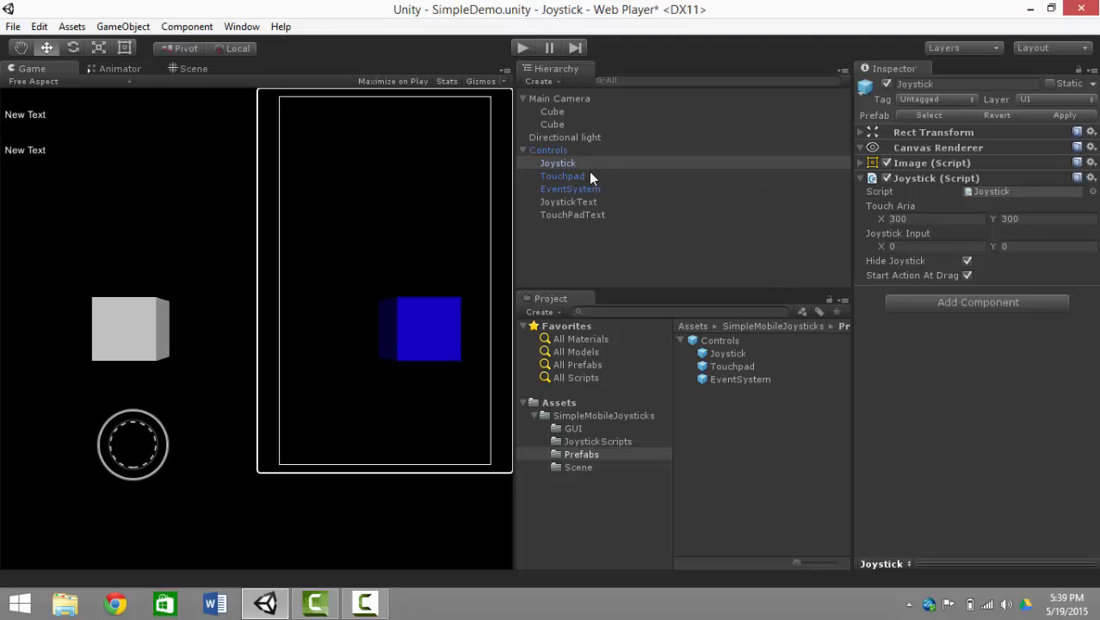
- Check the Touchpad's settings, return to the Joystick and show its touch area in the Scene view
{"action": "left_click", "coordinate": [563, 175]}
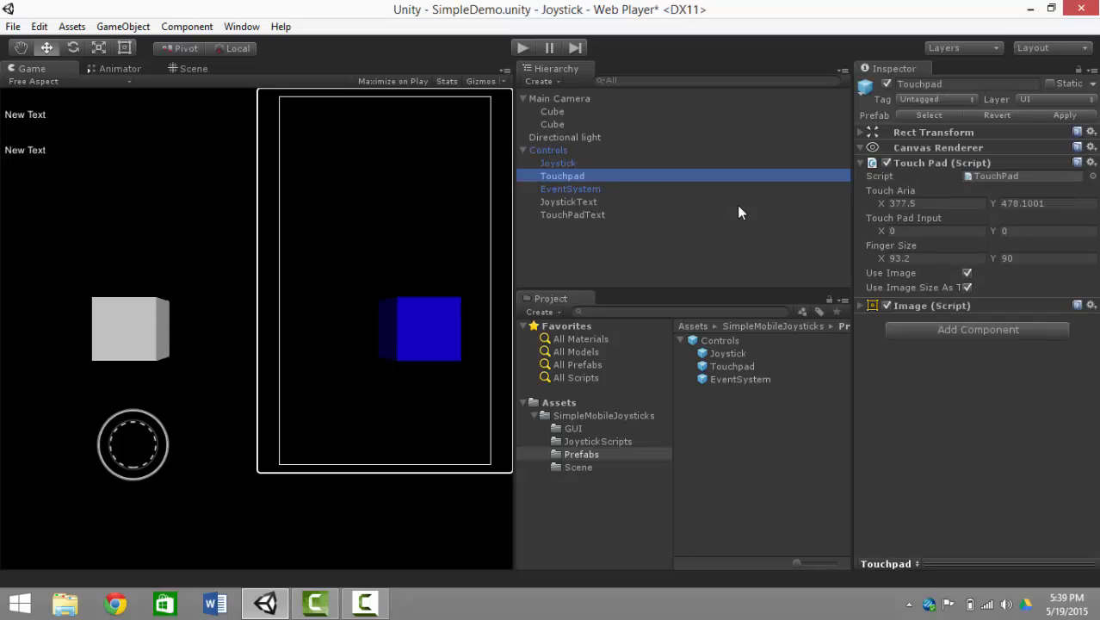
{"action": "left_click", "coordinate": [558, 162]}
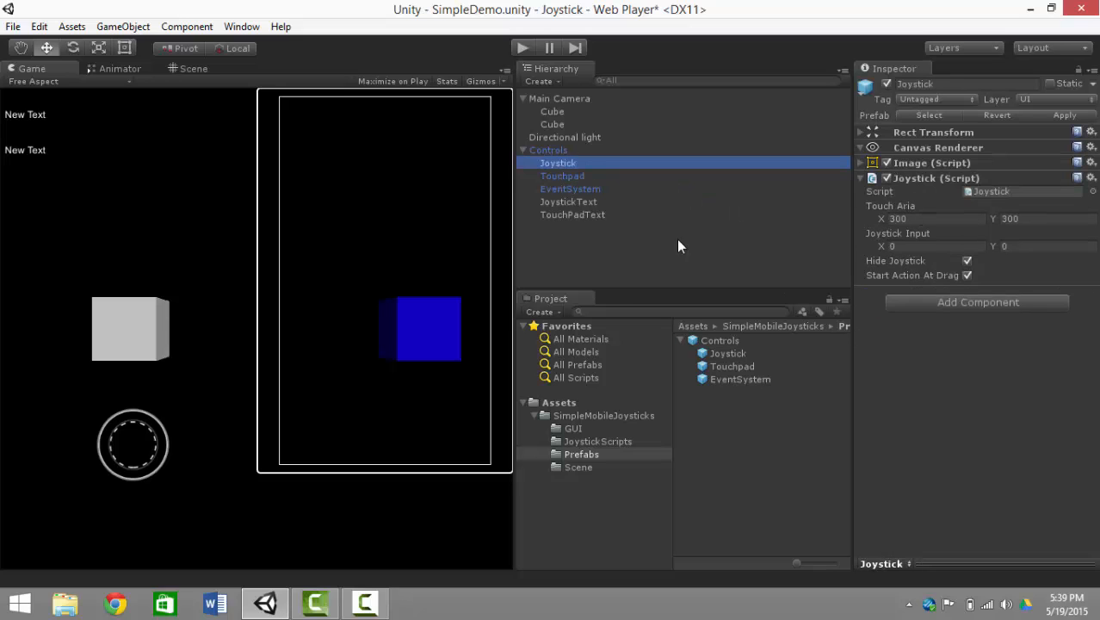
{"action": "left_click", "coordinate": [192, 69]}
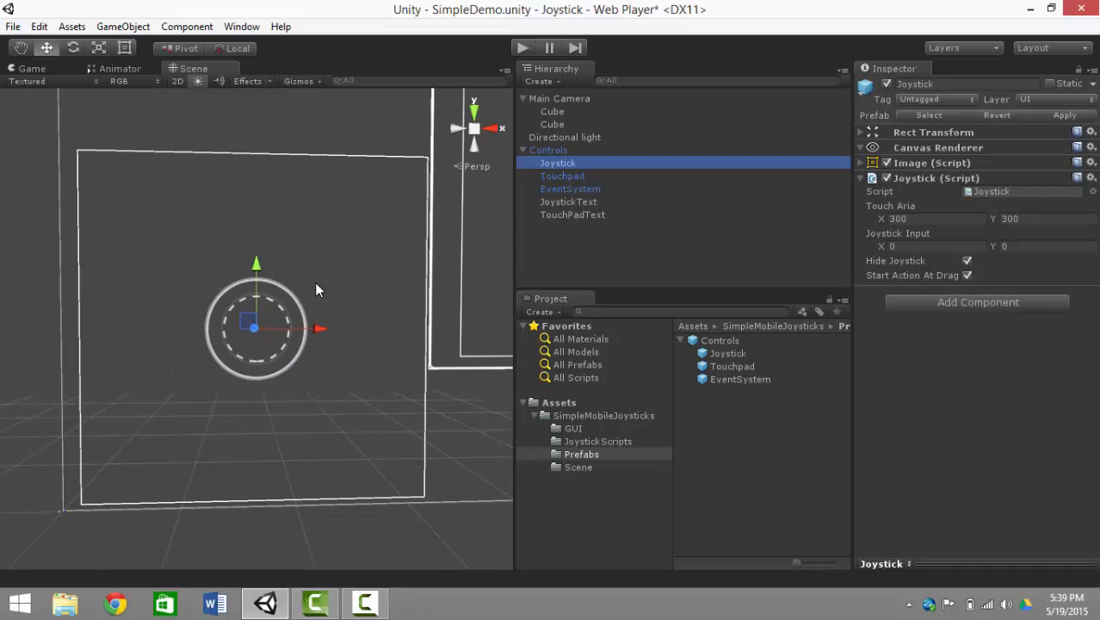
{"action": "mouse_move", "coordinate": [875, 231]}
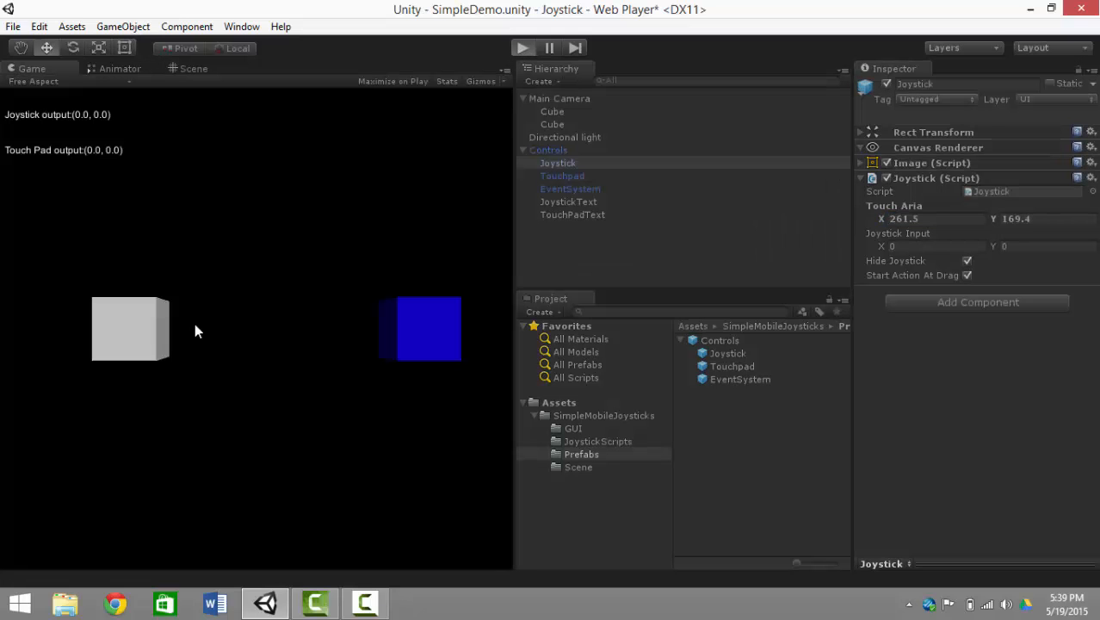
- Select the Joystick and set Touch Aria X to 300 and Y to 300
{"action": "left_click", "coordinate": [108, 437]}
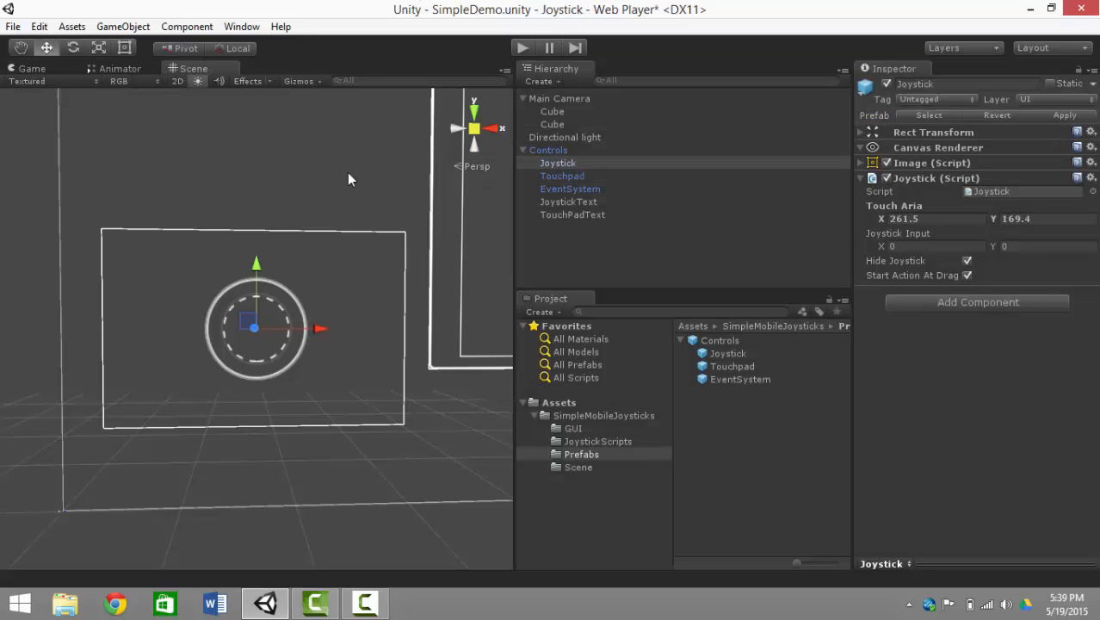
{"action": "left_click", "coordinate": [933, 217]}
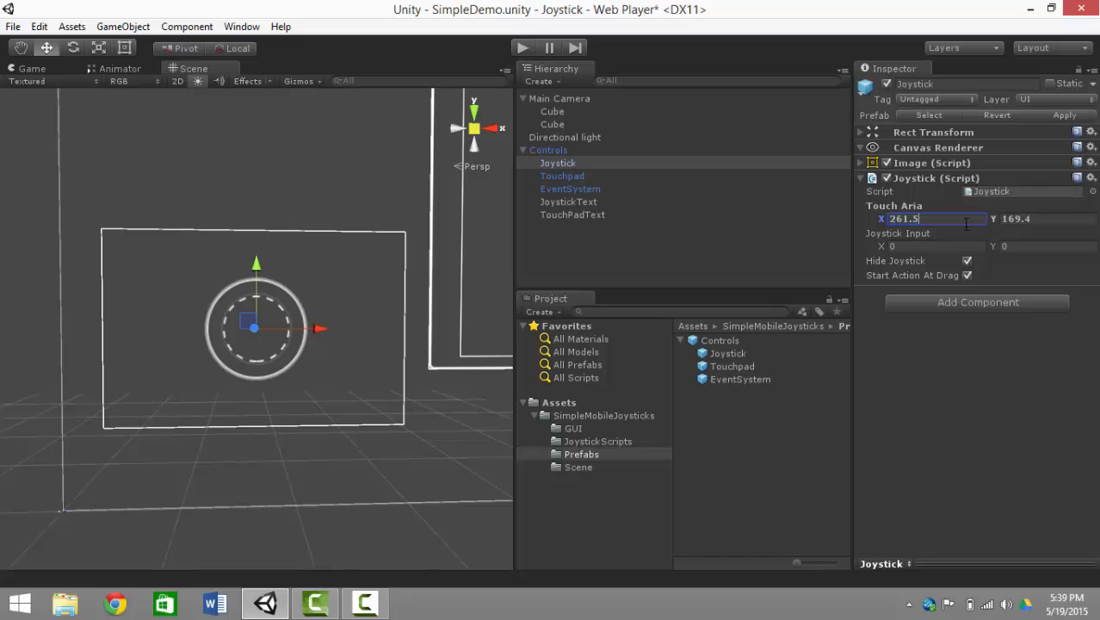
{"action": "type", "text": "-3"}
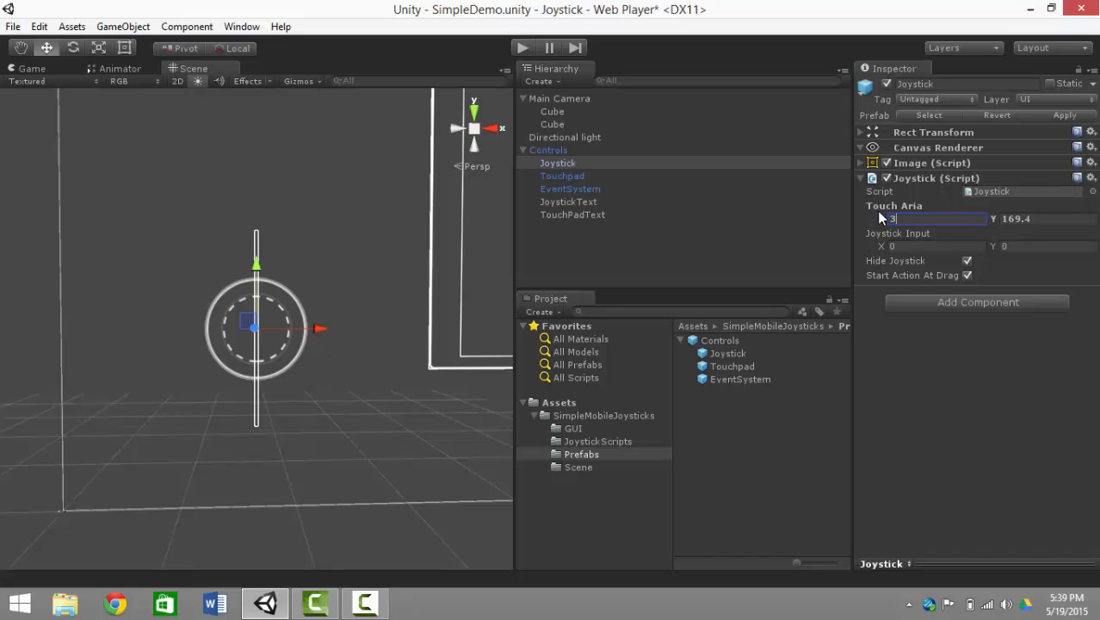
{"action": "type", "text": "300"}
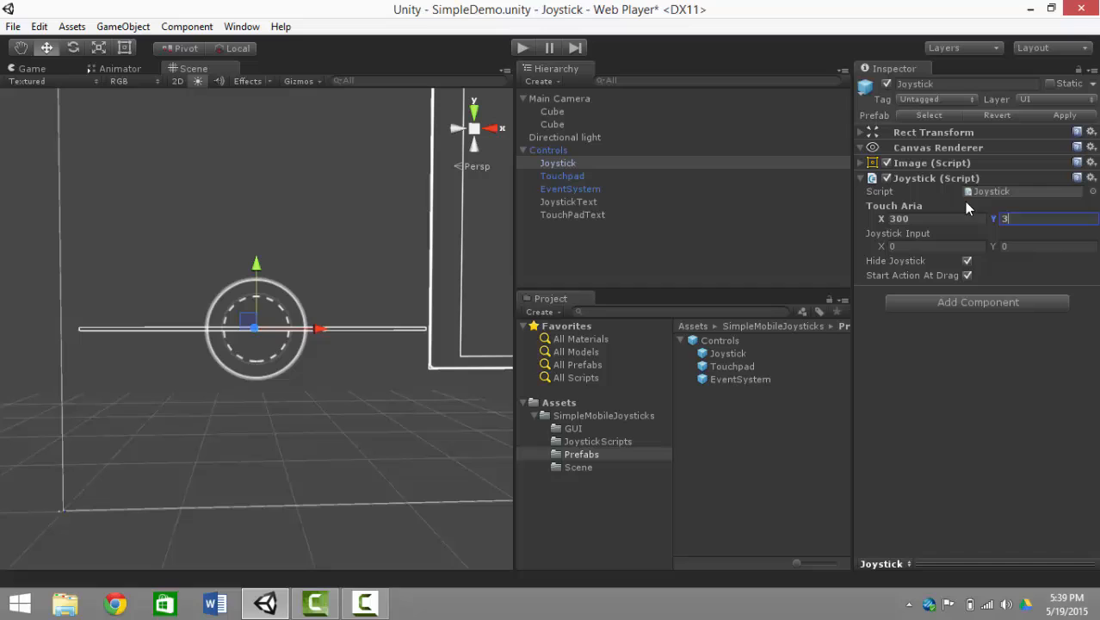
{"action": "type", "text": "00"}
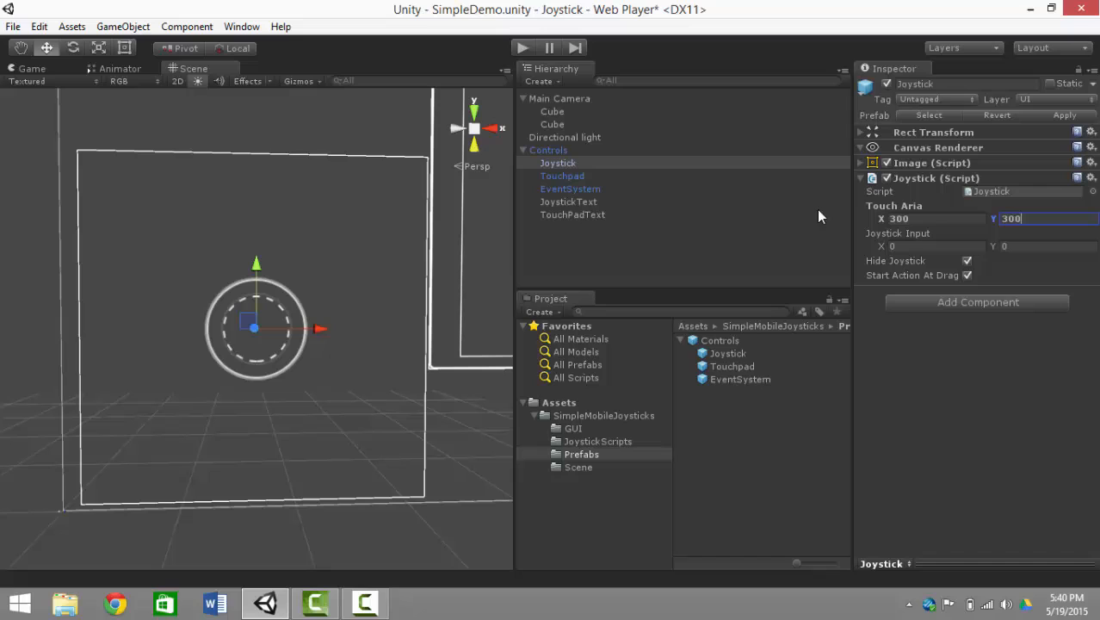
{"action": "mouse_move", "coordinate": [790, 322]}
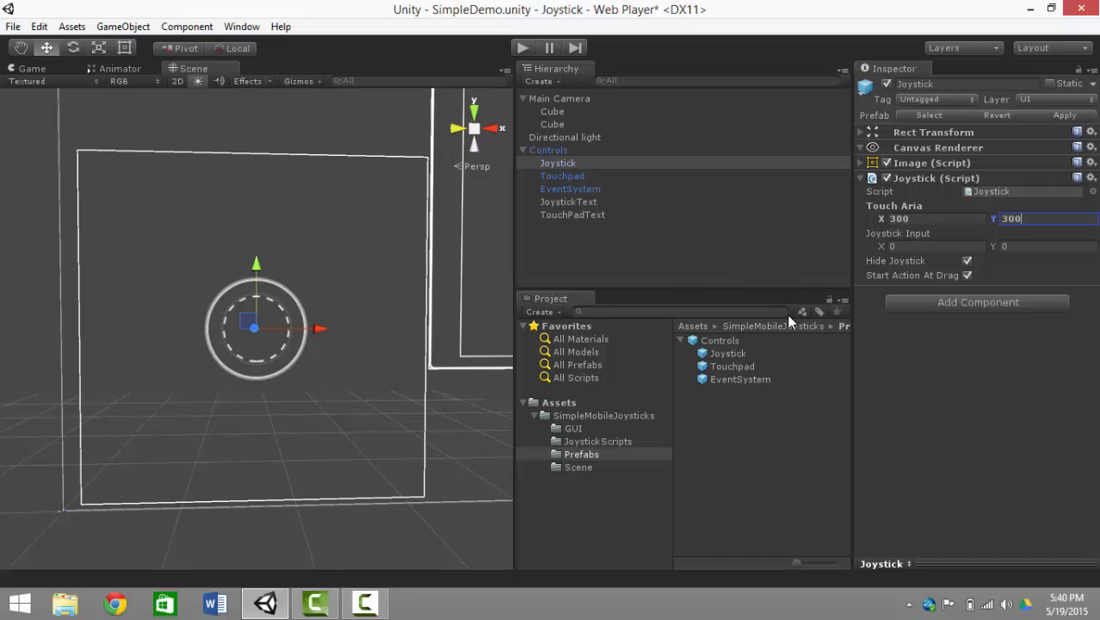
{"action": "mouse_move", "coordinate": [920, 269]}
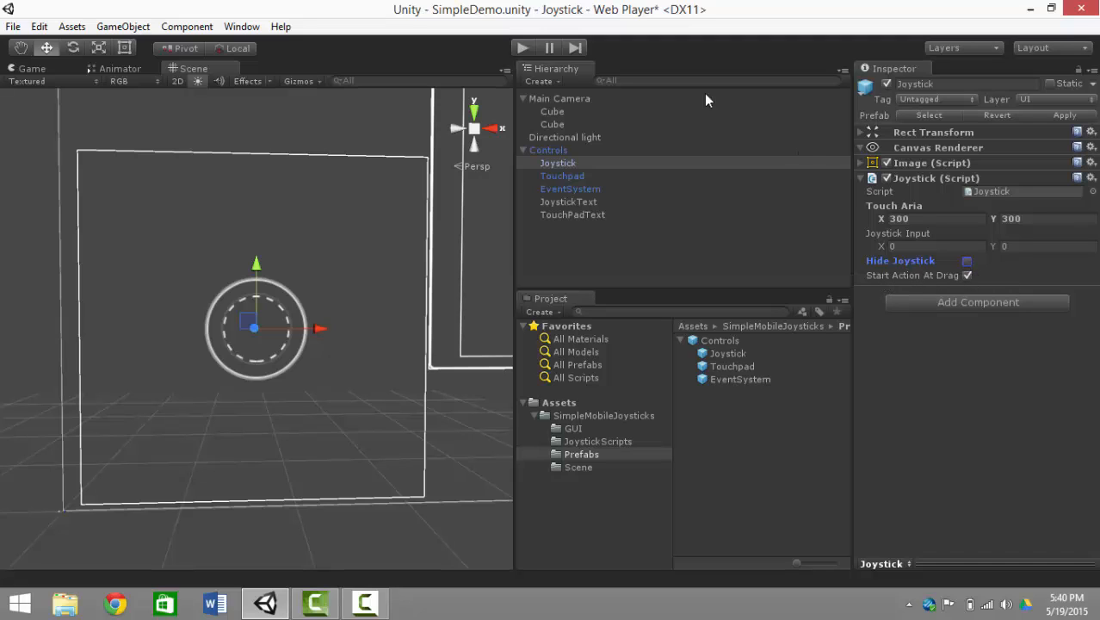
{"action": "mouse_move", "coordinate": [913, 276]}
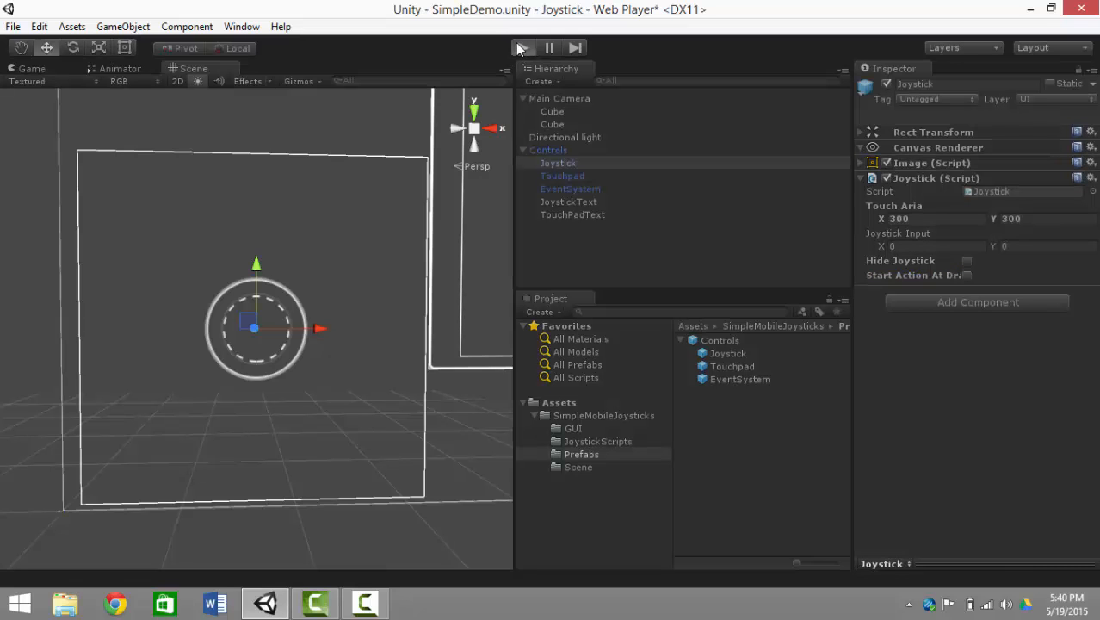
- Run the scene, move the joystick to confirm it stays visible with output values, then stop
{"action": "left_click", "coordinate": [522, 48]}
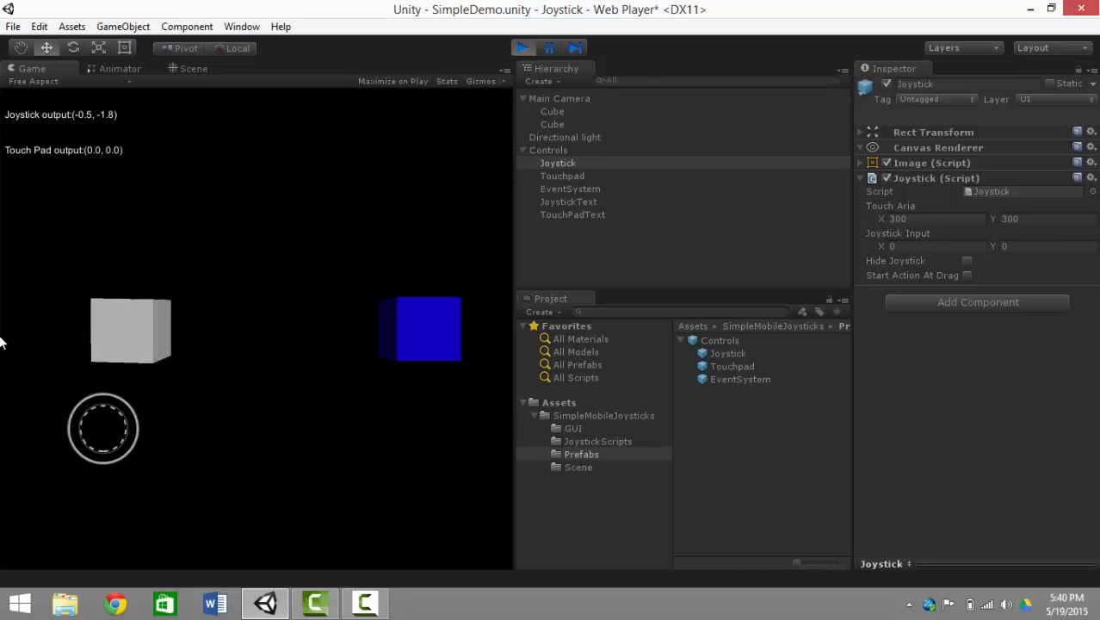
{"action": "left_click_drag", "start_coordinate": [103, 429], "coordinate": [134, 445]}
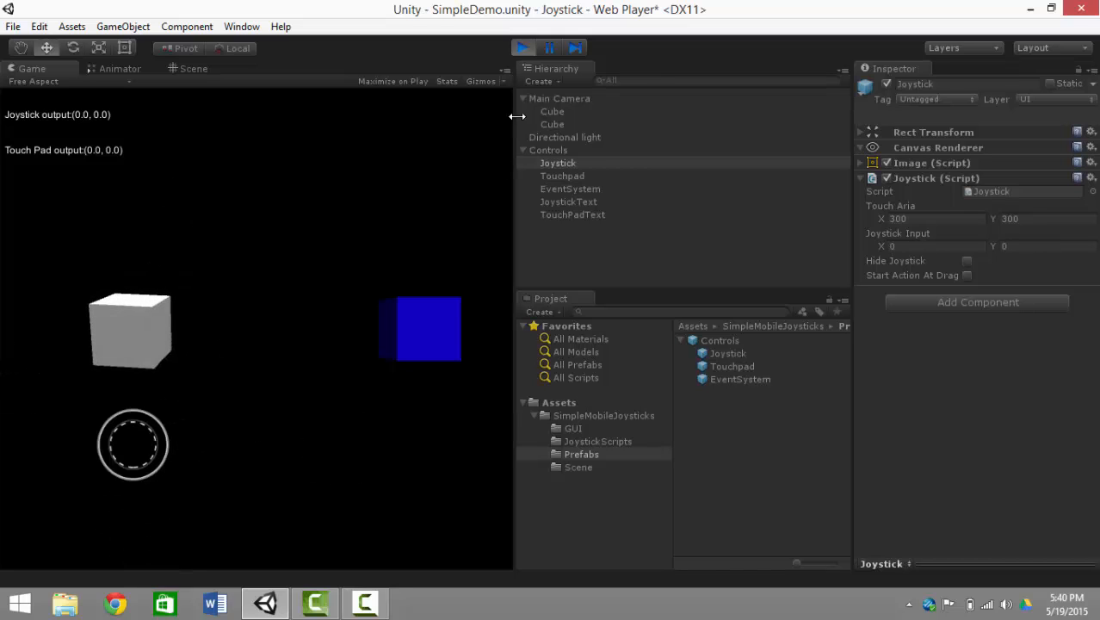
{"action": "left_click", "coordinate": [193, 69]}
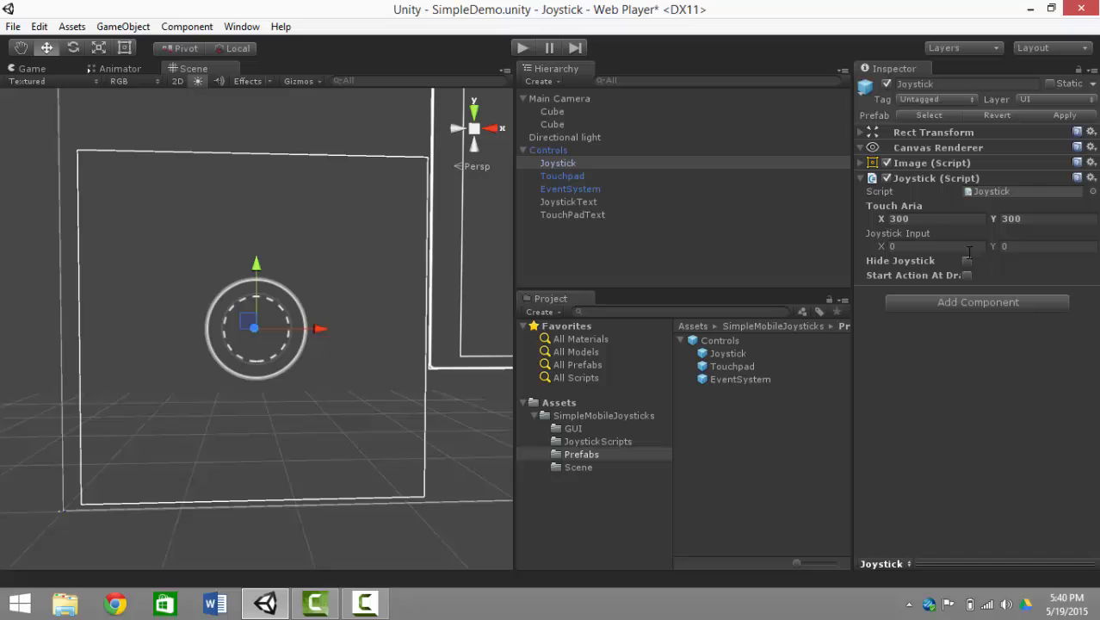
- Enable Hide Joystick and test-run the scene, pushing the joystick to rotate the cube, then stop
{"action": "left_click", "coordinate": [968, 260]}
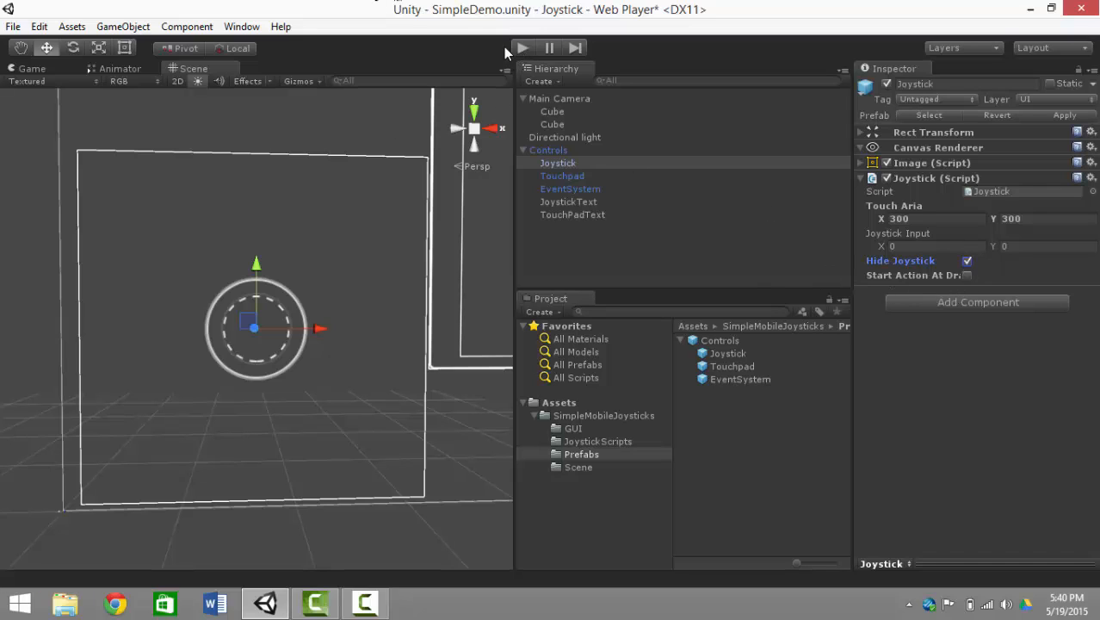
{"action": "mouse_move", "coordinate": [259, 279]}
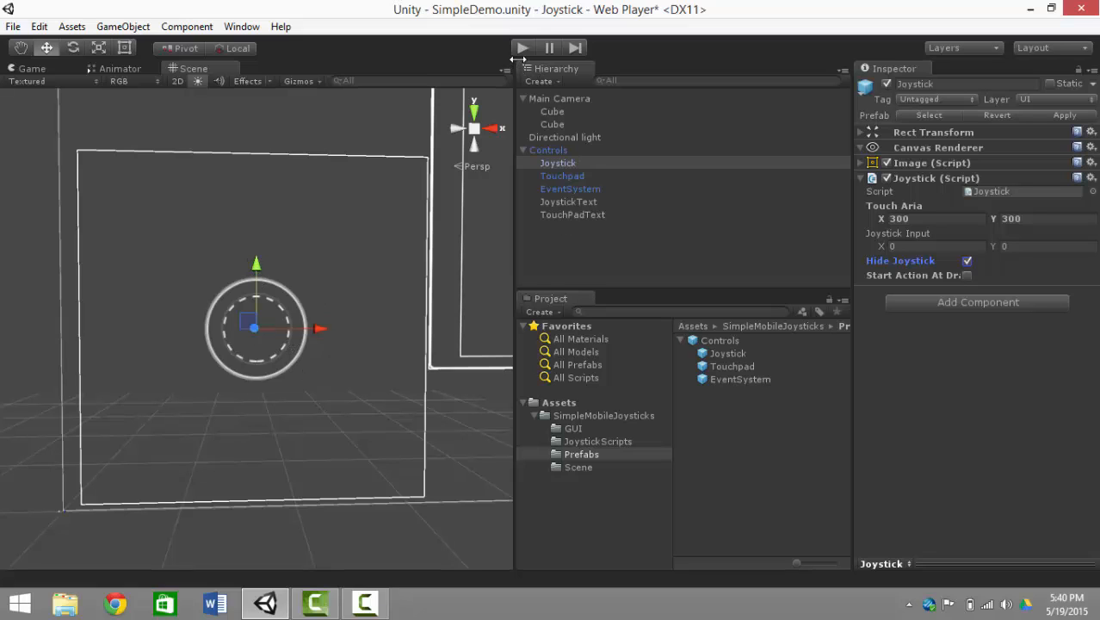
{"action": "left_click", "coordinate": [520, 48]}
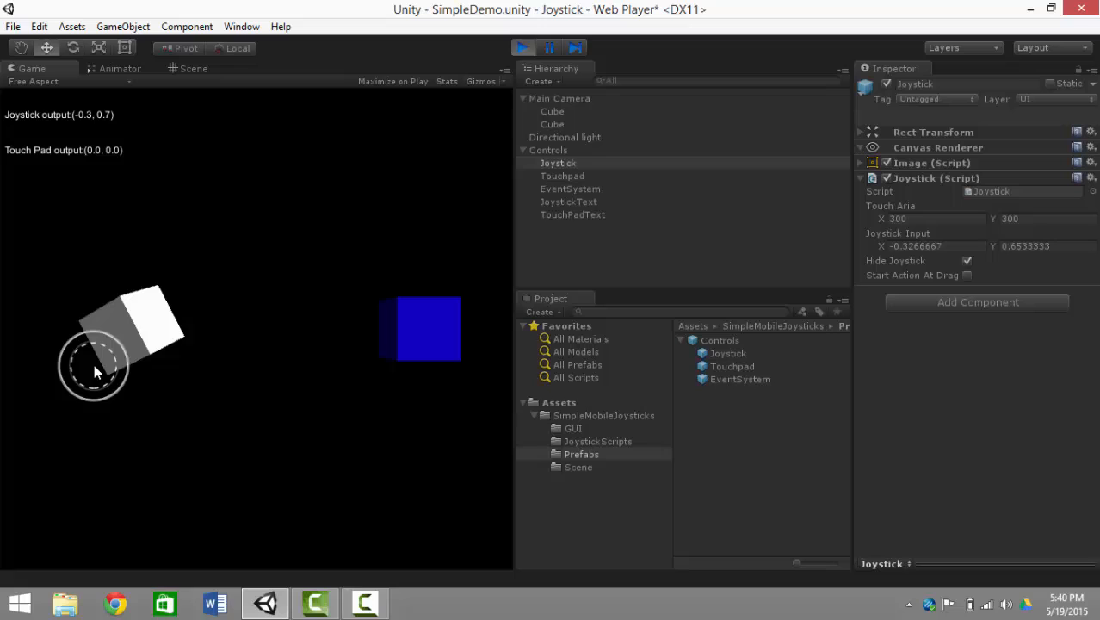
{"action": "left_click_drag", "start_coordinate": [95, 365], "coordinate": [231, 508]}
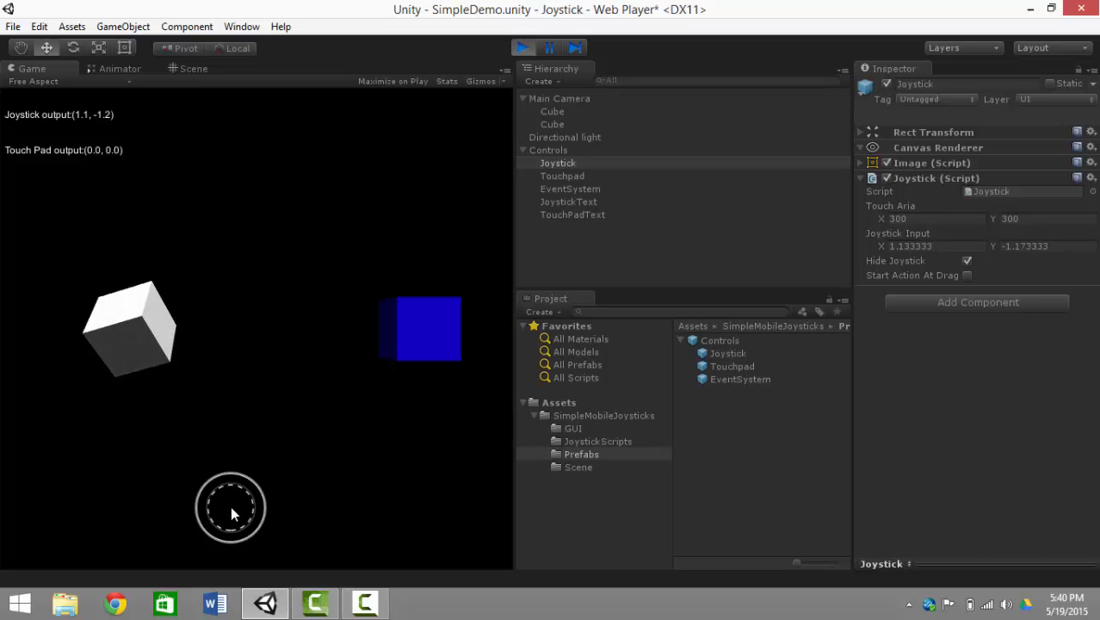
{"action": "left_click_drag", "start_coordinate": [230, 508], "coordinate": [89, 510]}
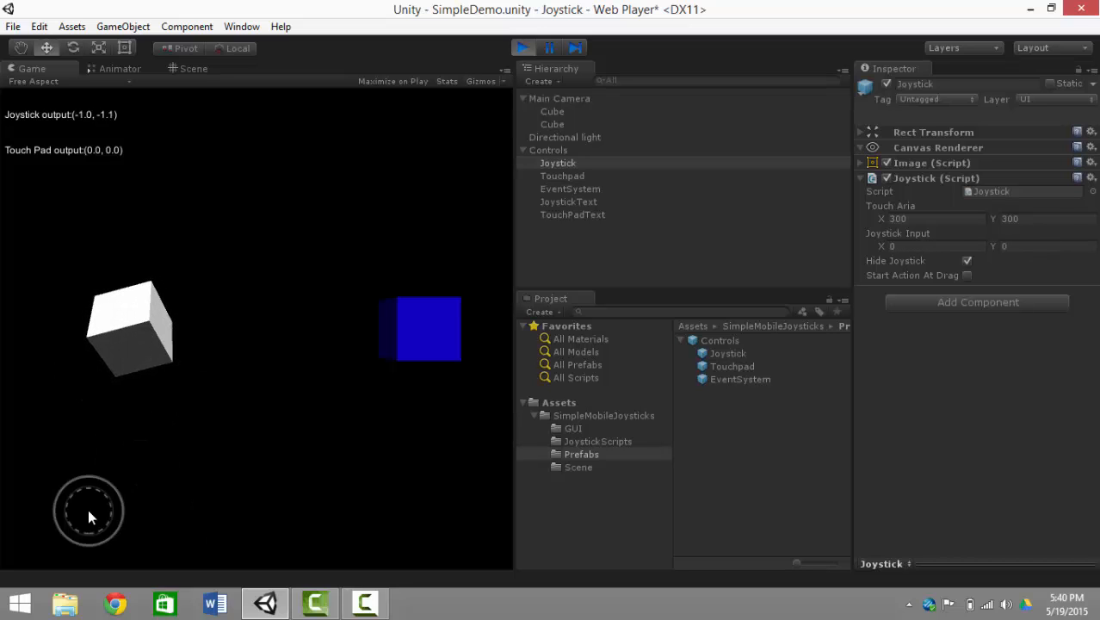
{"action": "left_click", "coordinate": [193, 69]}
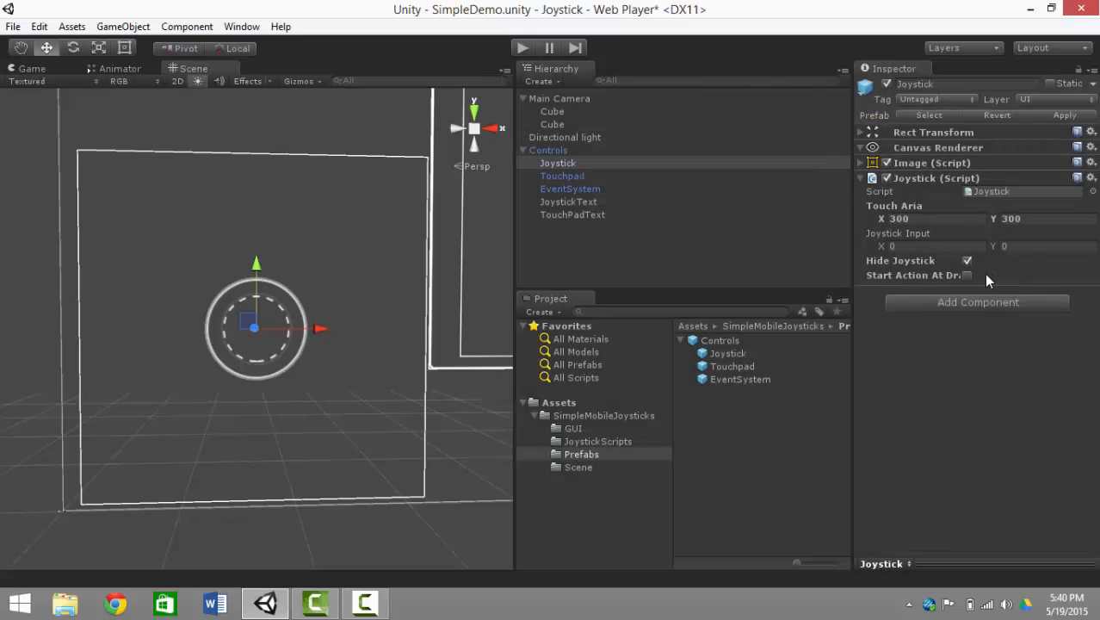
- Enable Start Action At Drag and run the scene, dragging to test the joystick
{"action": "left_click", "coordinate": [968, 275]}
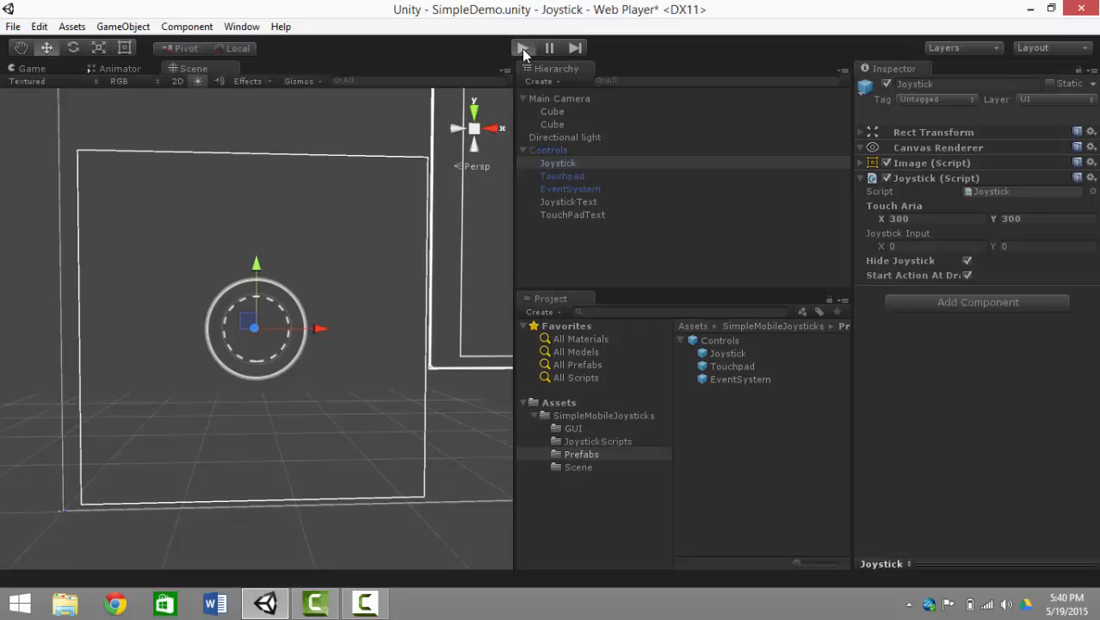
{"action": "left_click", "coordinate": [522, 49]}
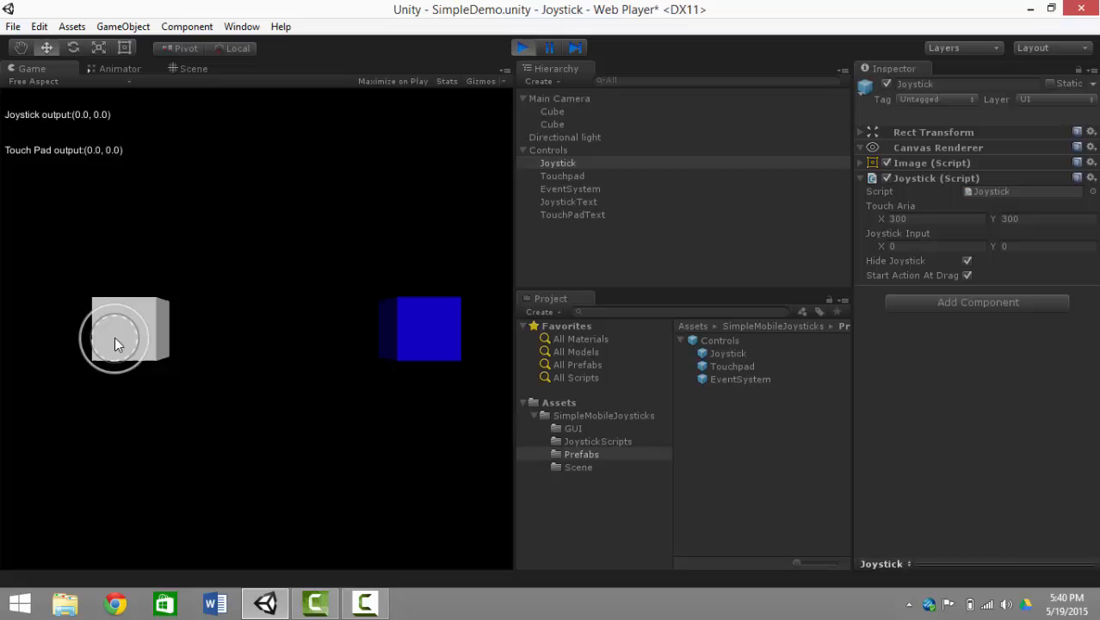
{"action": "left_click_drag", "start_coordinate": [117, 336], "coordinate": [431, 405]}
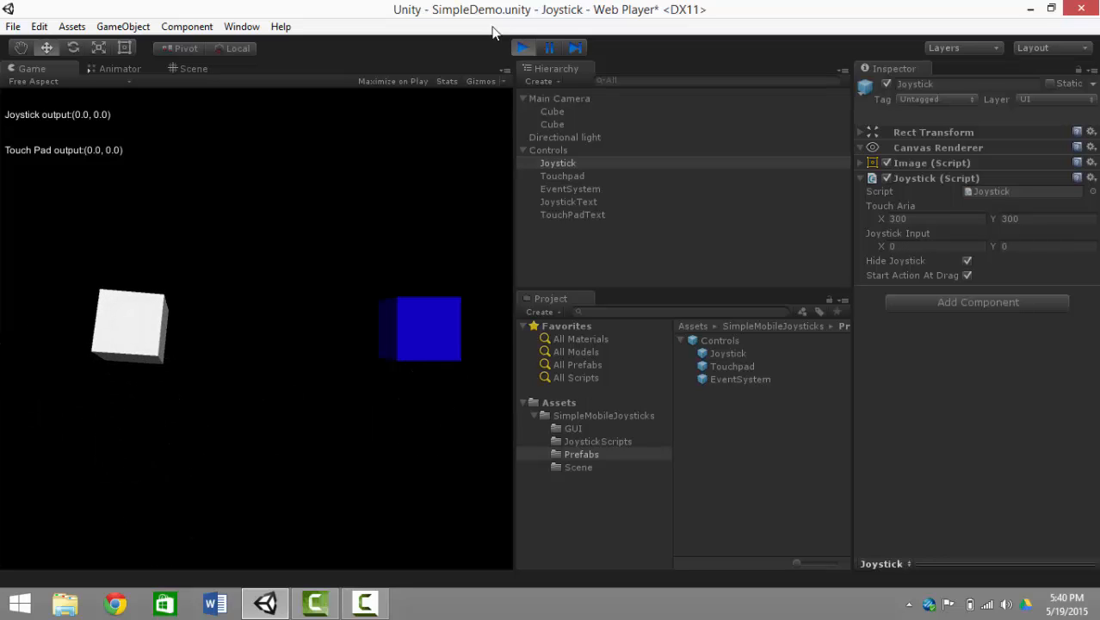
- Stop play, show the Game view, turn off the Touchpad's Use Image and test-run its output values
{"action": "left_click", "coordinate": [563, 176]}
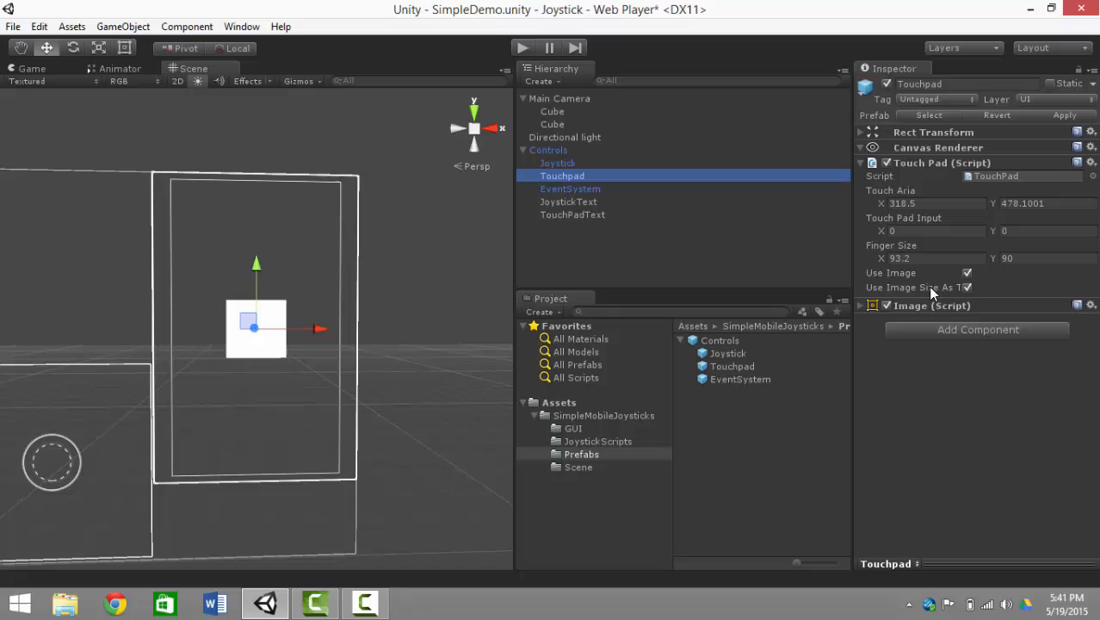
{"action": "mouse_move", "coordinate": [963, 292]}
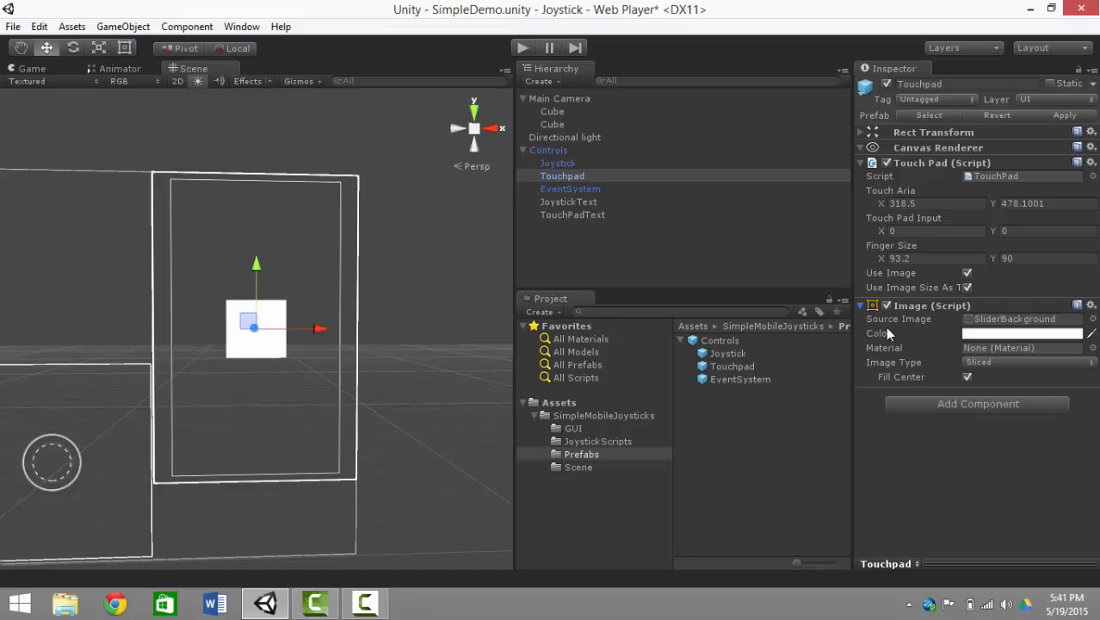
{"action": "left_click", "coordinate": [31, 69]}
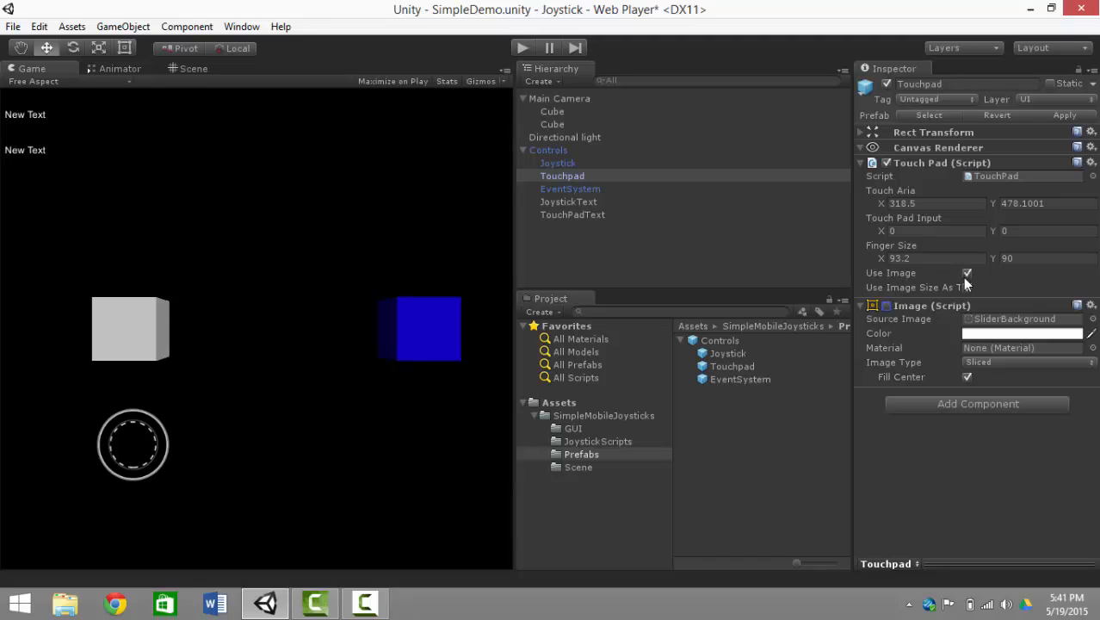
{"action": "left_click", "coordinate": [968, 273]}
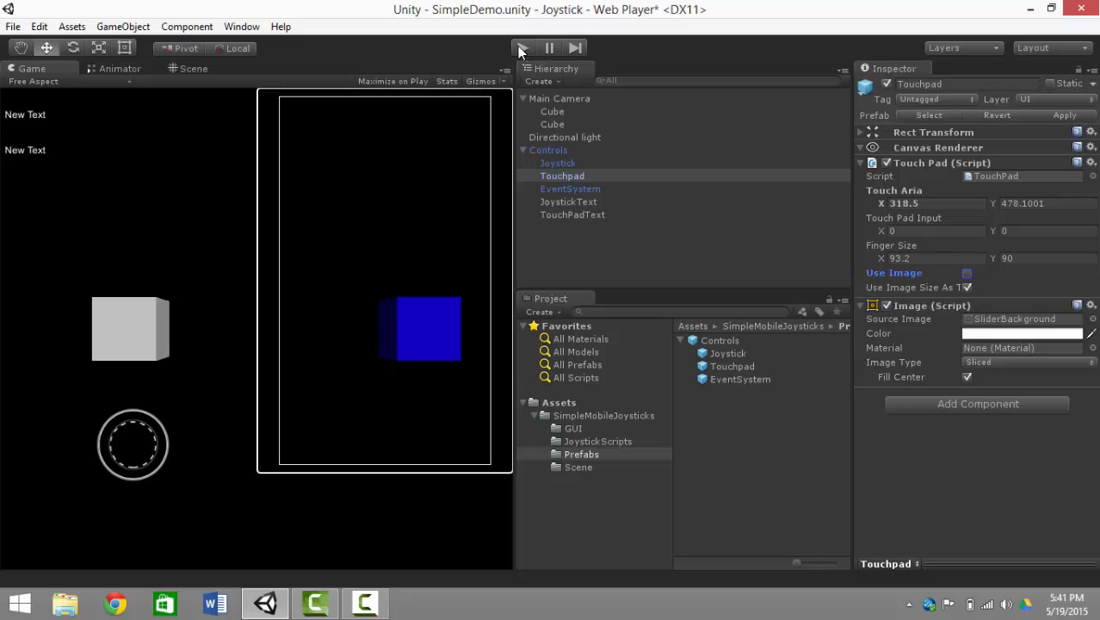
{"action": "left_click", "coordinate": [523, 48]}
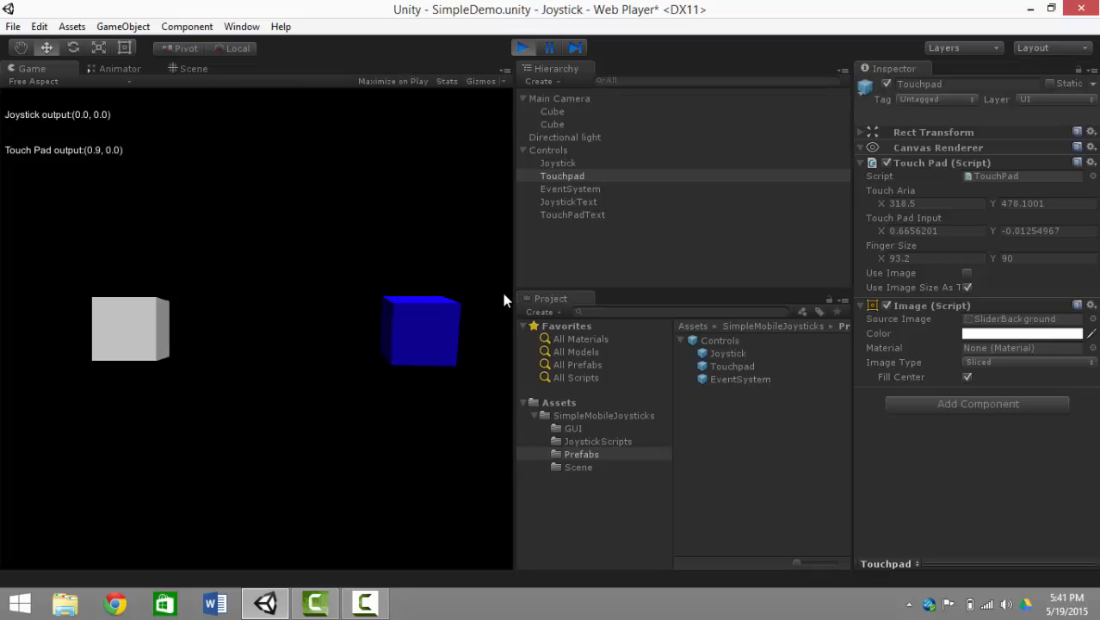
{"action": "left_click", "coordinate": [523, 49]}
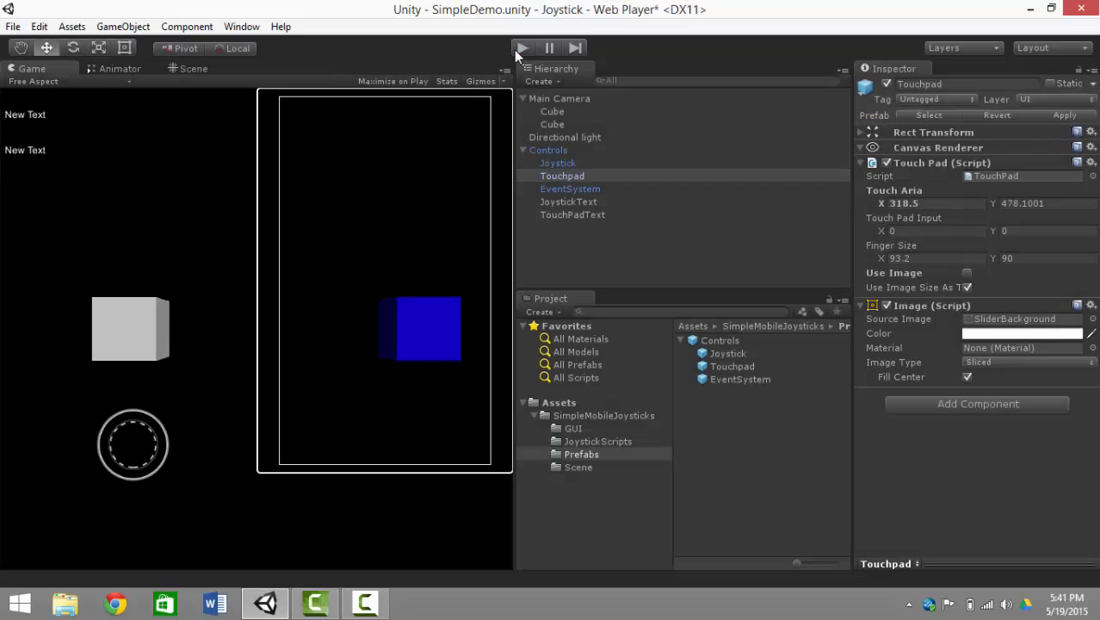
{"action": "mouse_move", "coordinate": [272, 473]}
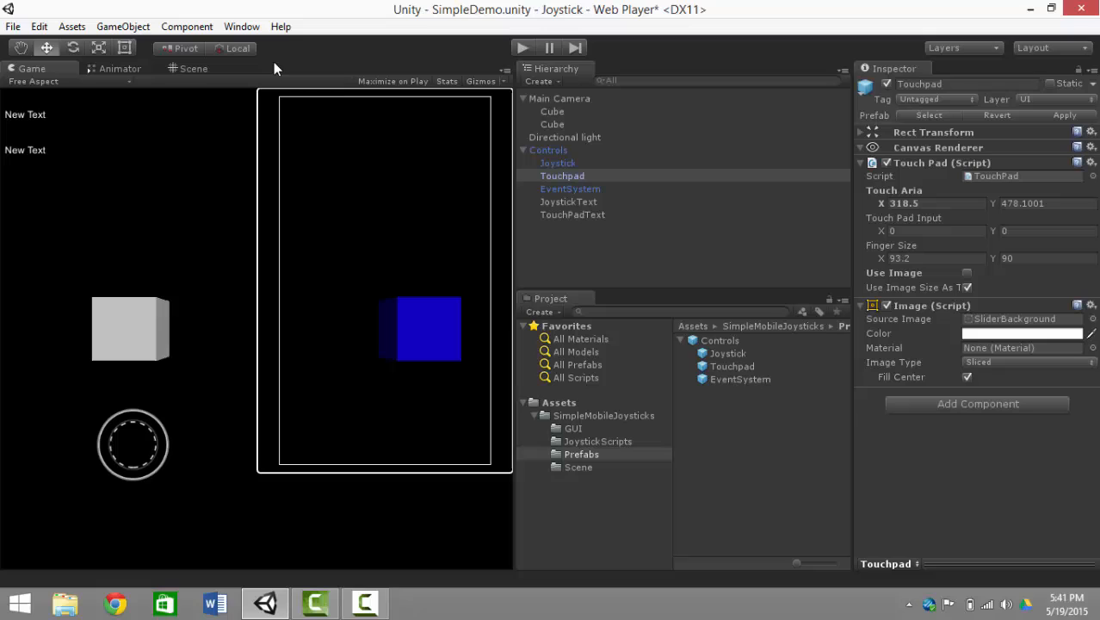
{"action": "mouse_move", "coordinate": [960, 336]}
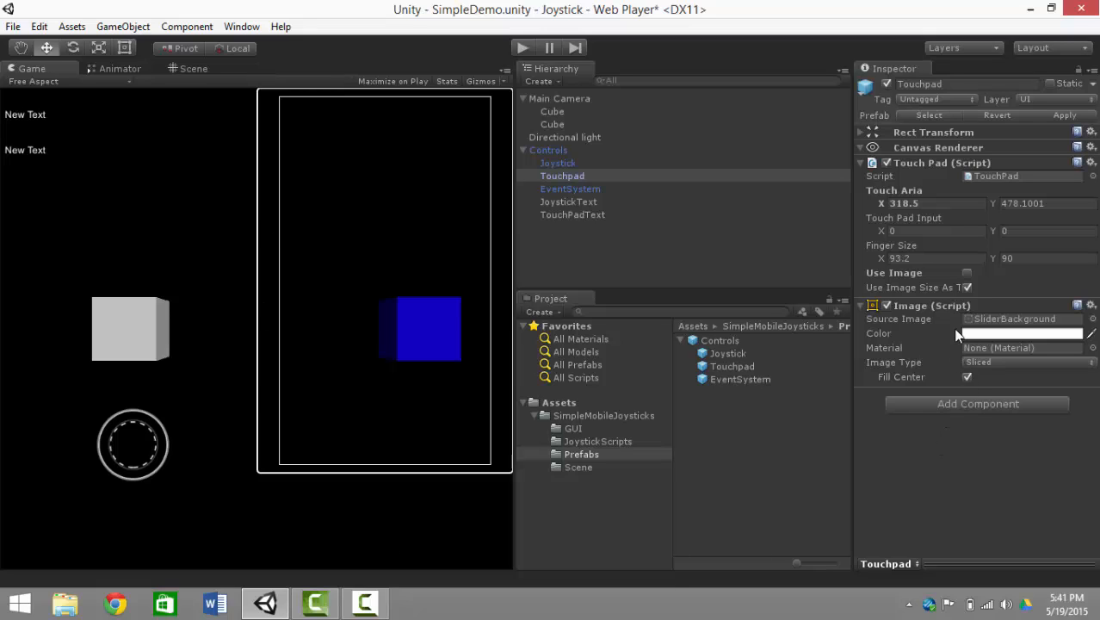
{"action": "mouse_move", "coordinate": [882, 191]}
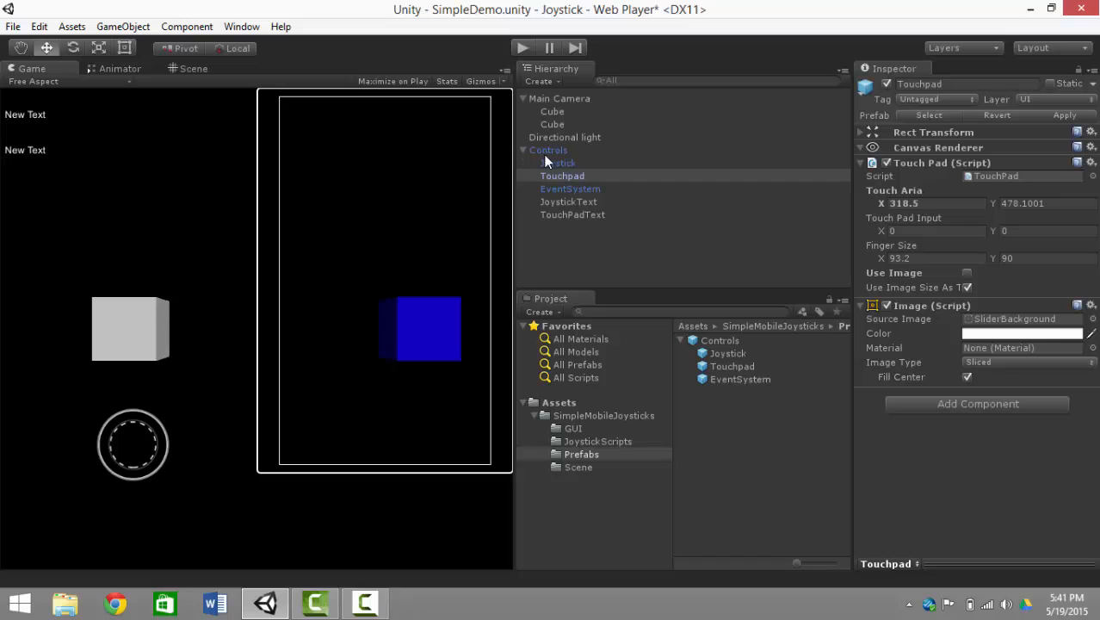
- Show the Scene view, turn on the Touchpad's Use Image and test-run the scene
{"action": "left_click", "coordinate": [563, 176]}
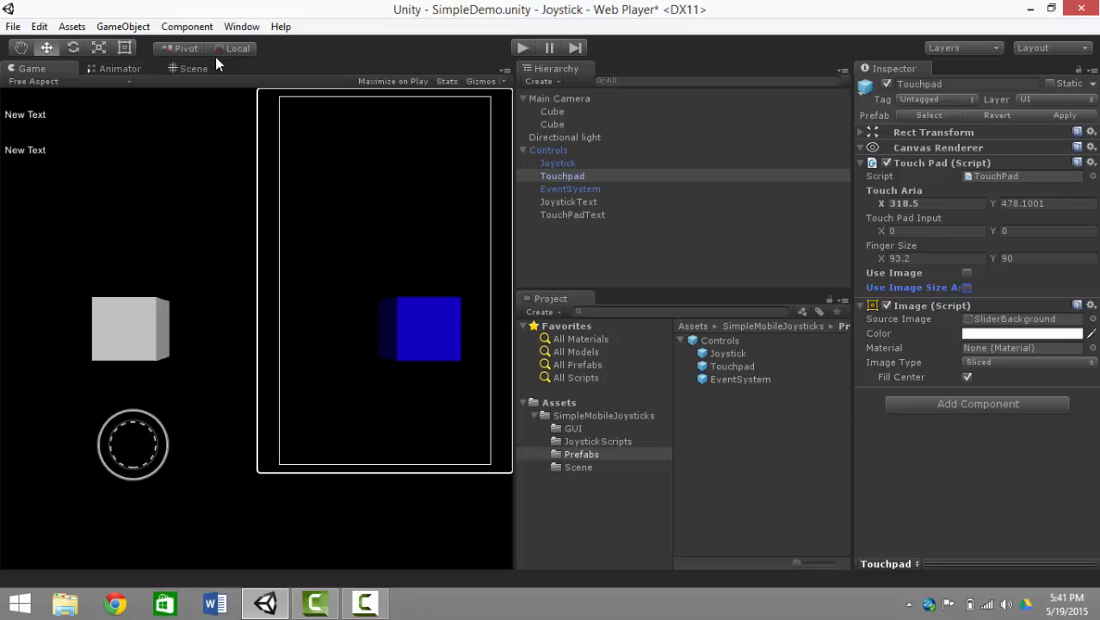
{"action": "left_click", "coordinate": [193, 69]}
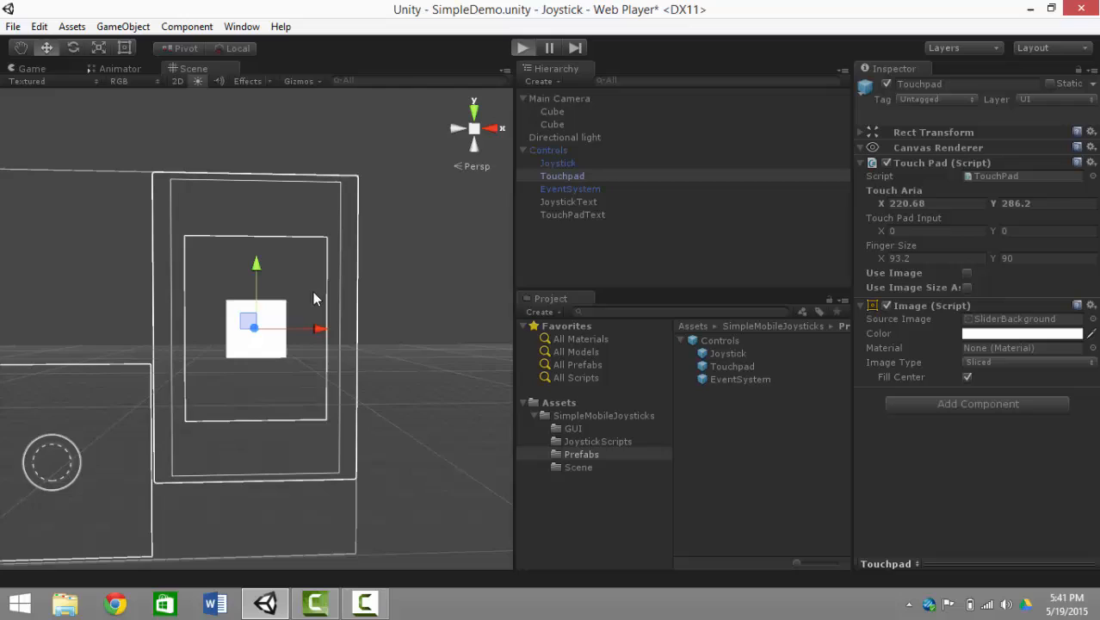
{"action": "left_click", "coordinate": [521, 48]}
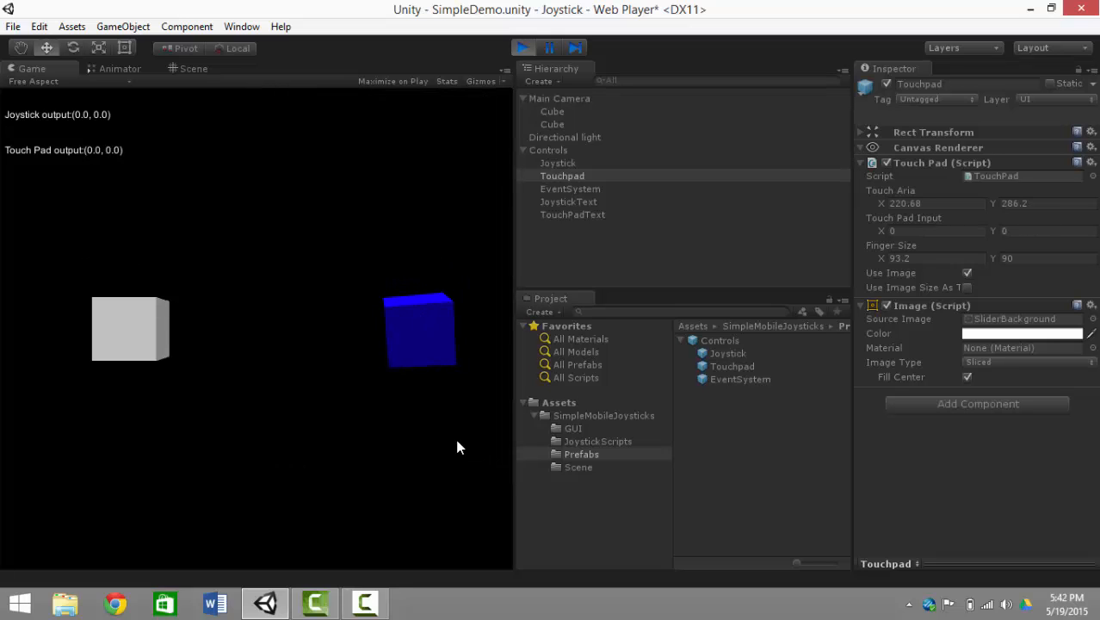
{"action": "left_click", "coordinate": [523, 48]}
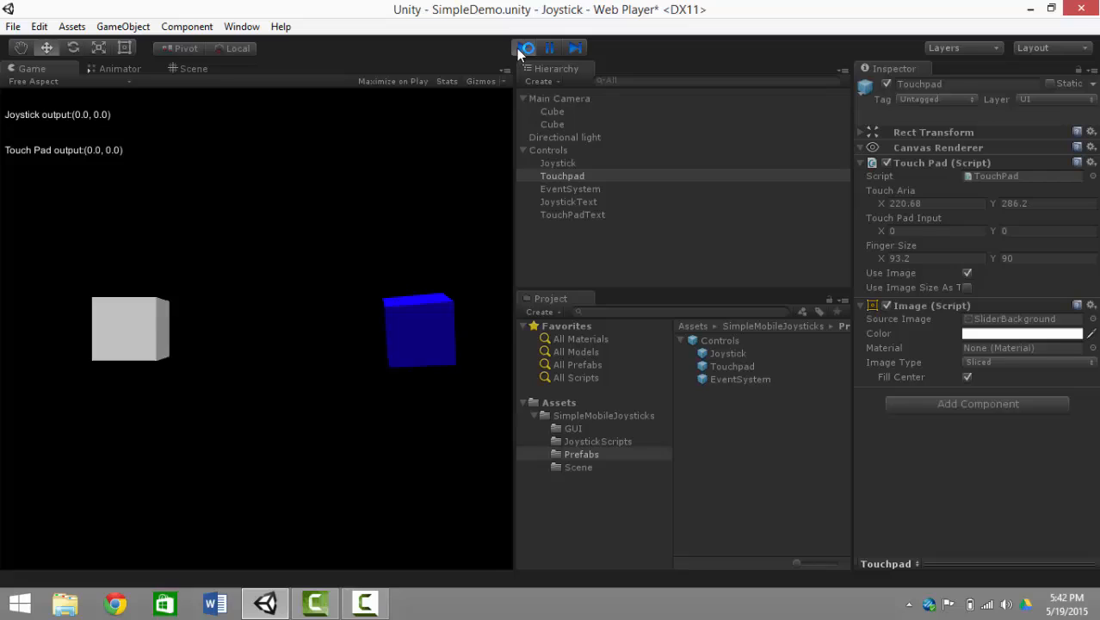
- Enable Use Image Size As Touch Area on the Touchpad and switch over to the Sample.cs script
{"action": "left_click", "coordinate": [523, 48]}
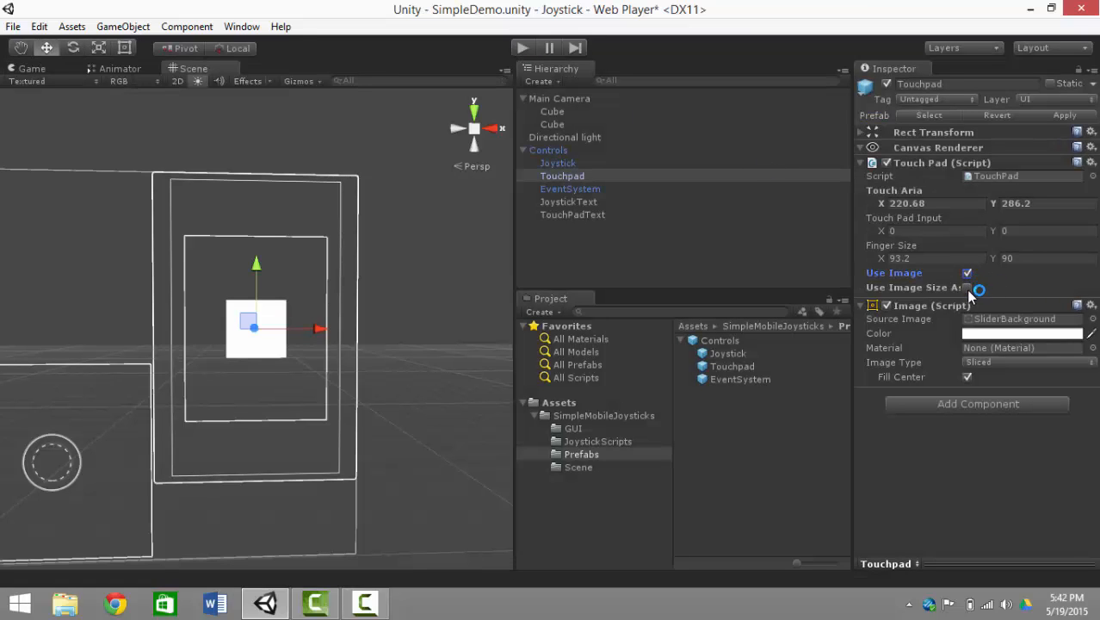
{"action": "left_click", "coordinate": [968, 288]}
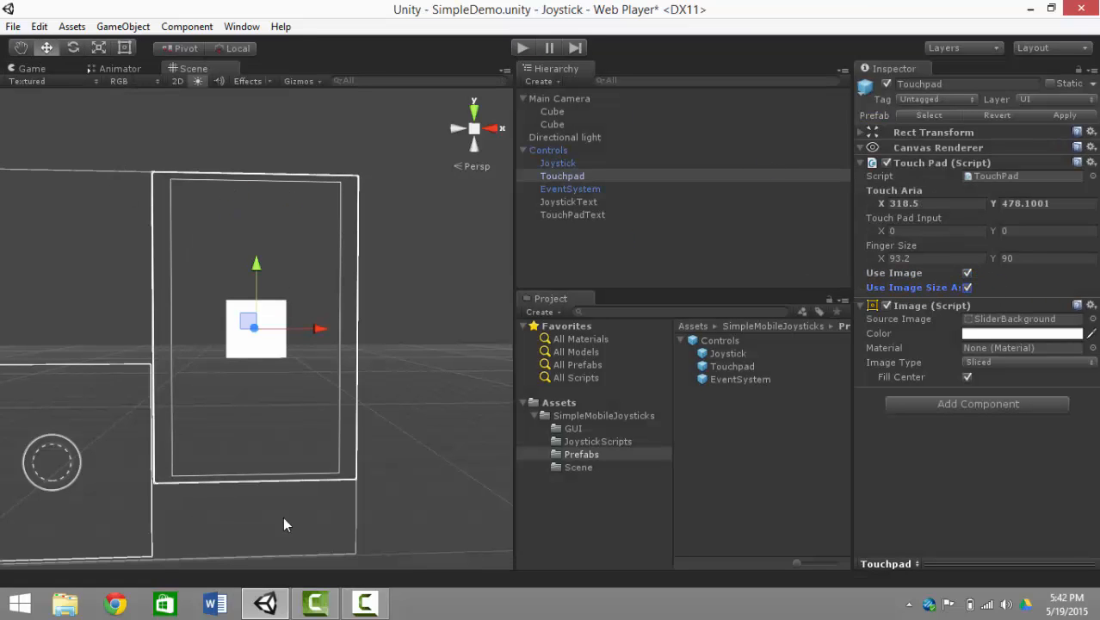
{"action": "mouse_move", "coordinate": [327, 410]}
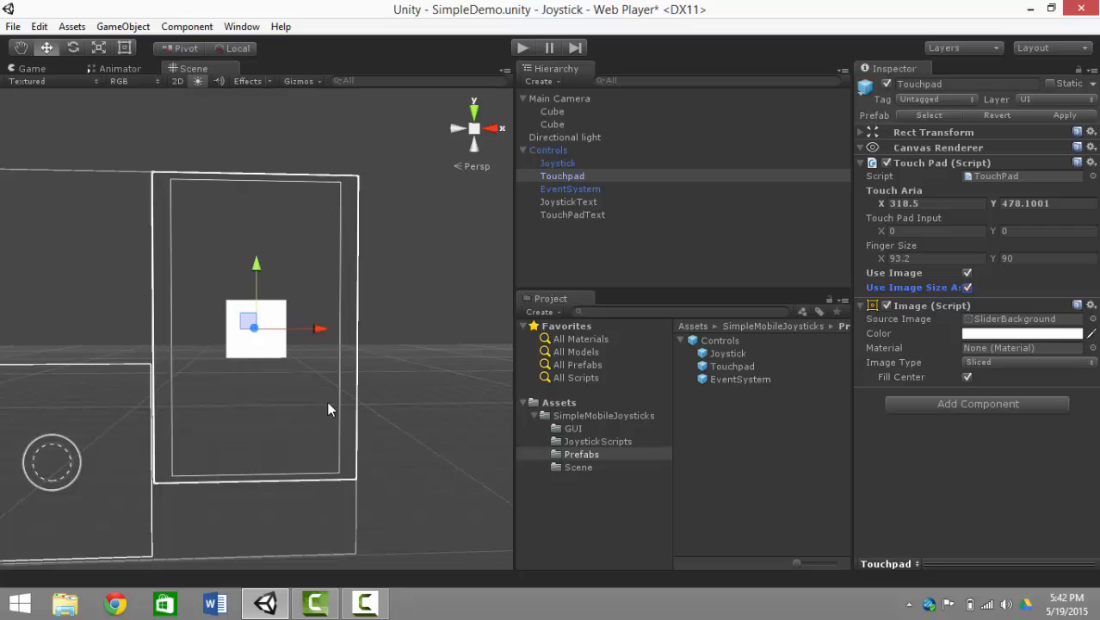
{"action": "left_click", "coordinate": [551, 110]}
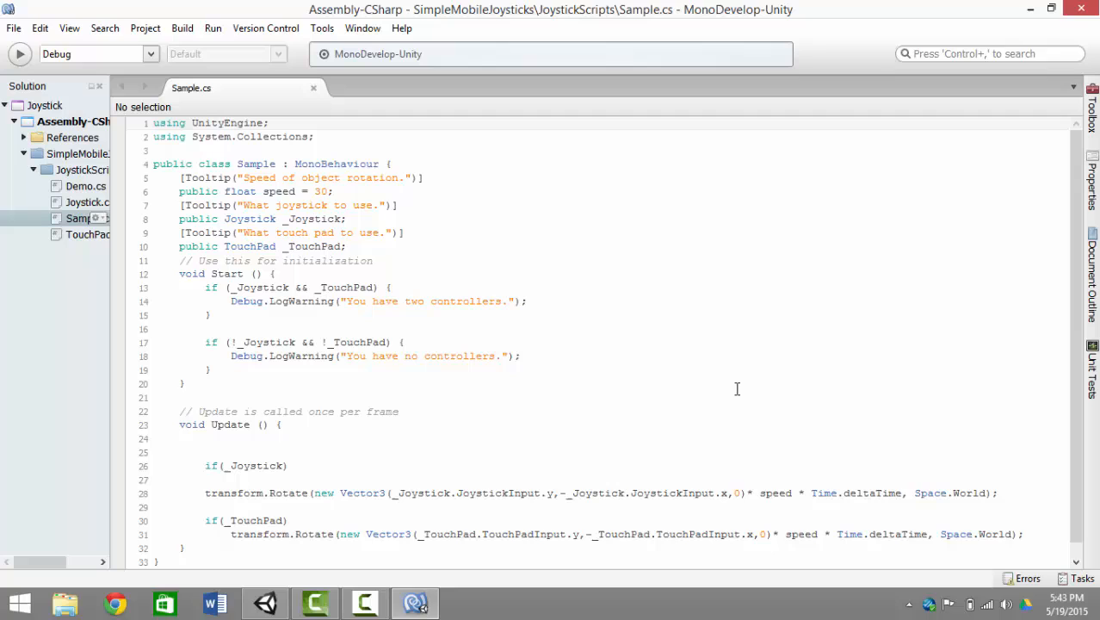
{"action": "mouse_move", "coordinate": [155, 192]}
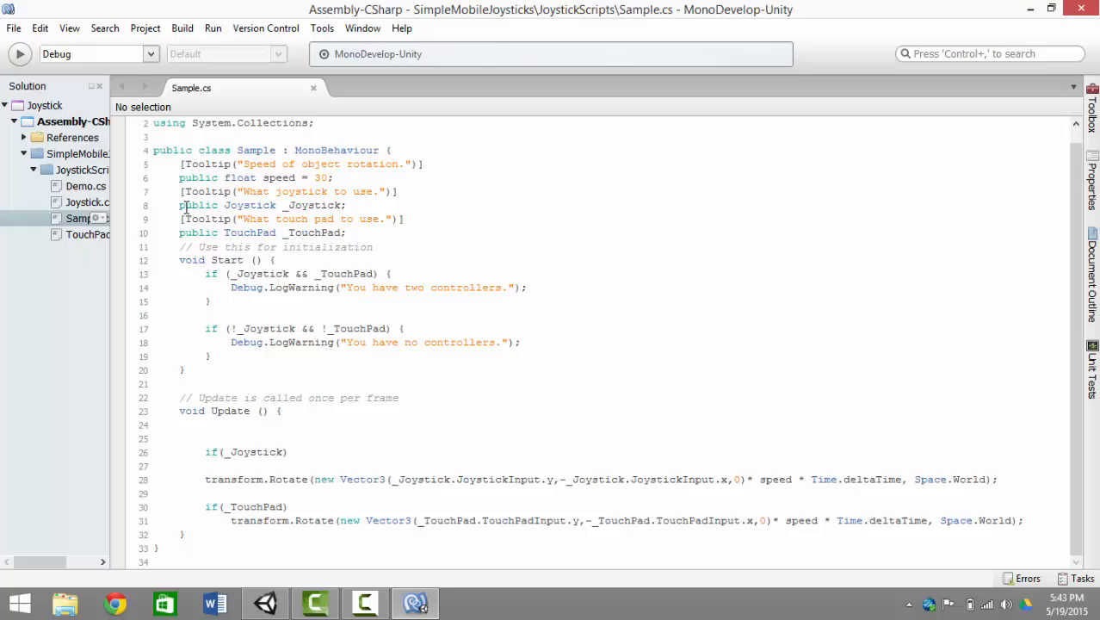
- Select a controller field declaration in Sample.cs to inspect it
{"action": "double_click", "coordinate": [233, 205]}
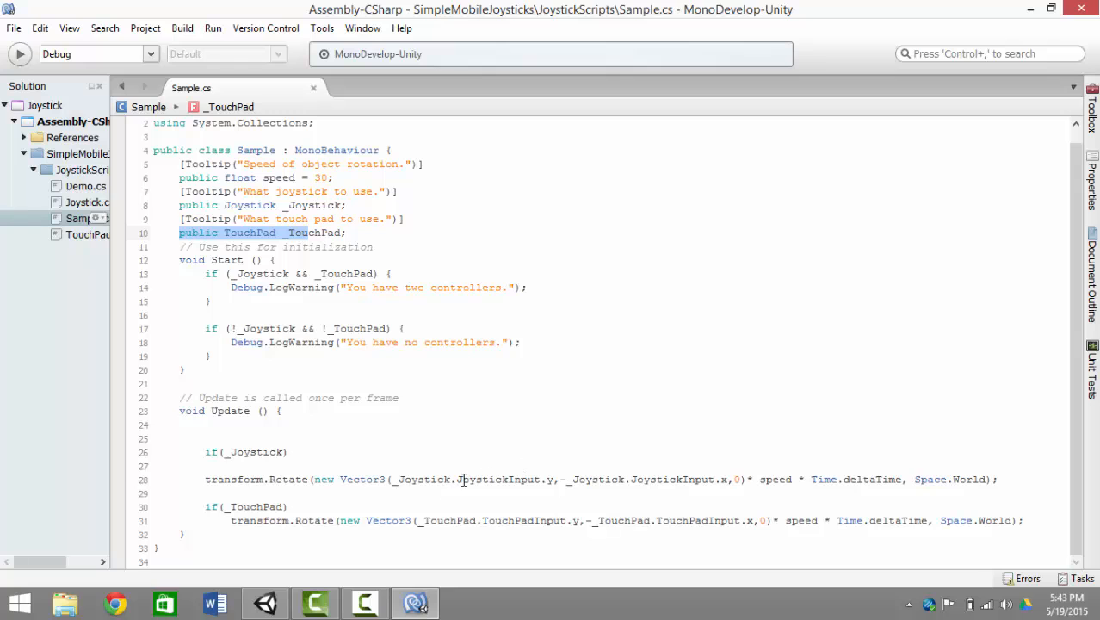
- Back in Unity, view the Cube's Sample script, then show the Joystick object's settings
{"action": "left_click", "coordinate": [265, 603]}
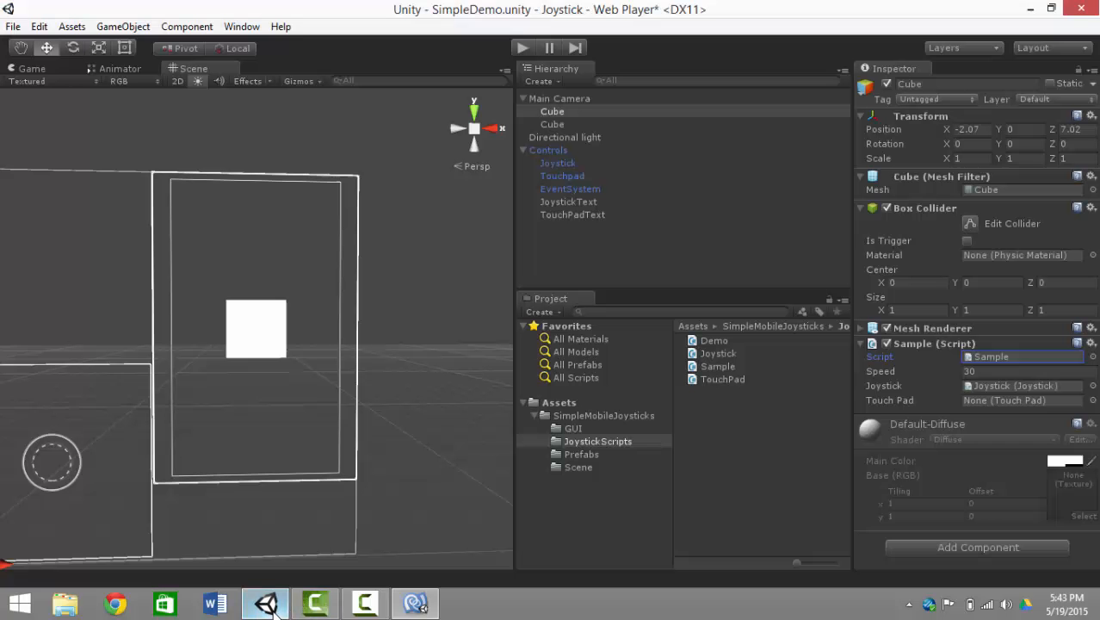
{"action": "left_click", "coordinate": [558, 162]}
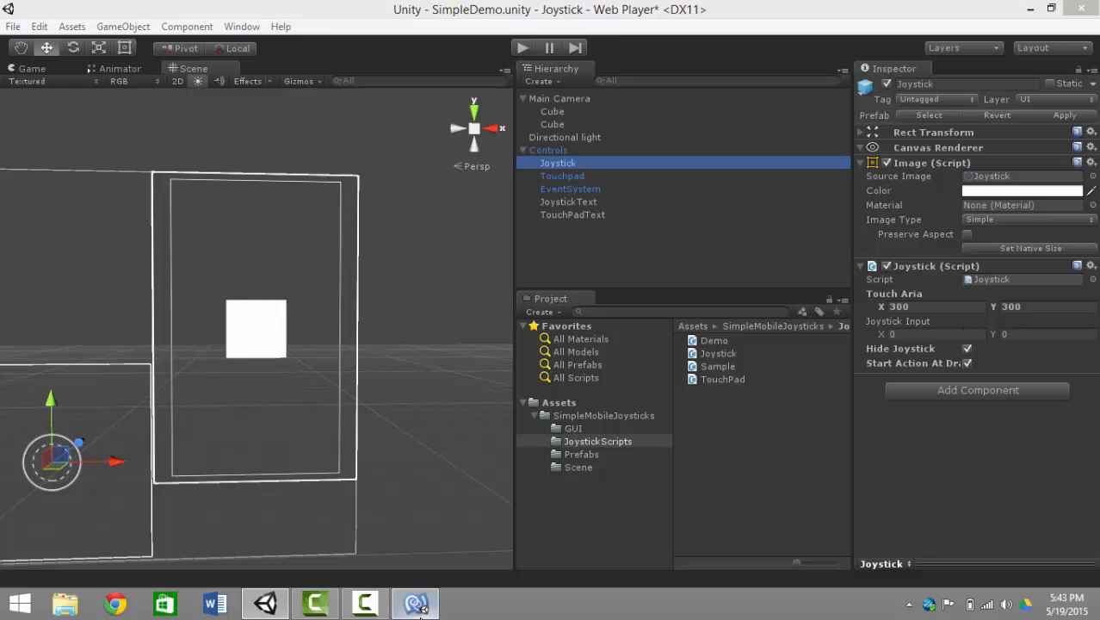
- Switch to MonoDevelop to view the JoystickInput line in Update()
{"action": "left_click", "coordinate": [413, 602]}
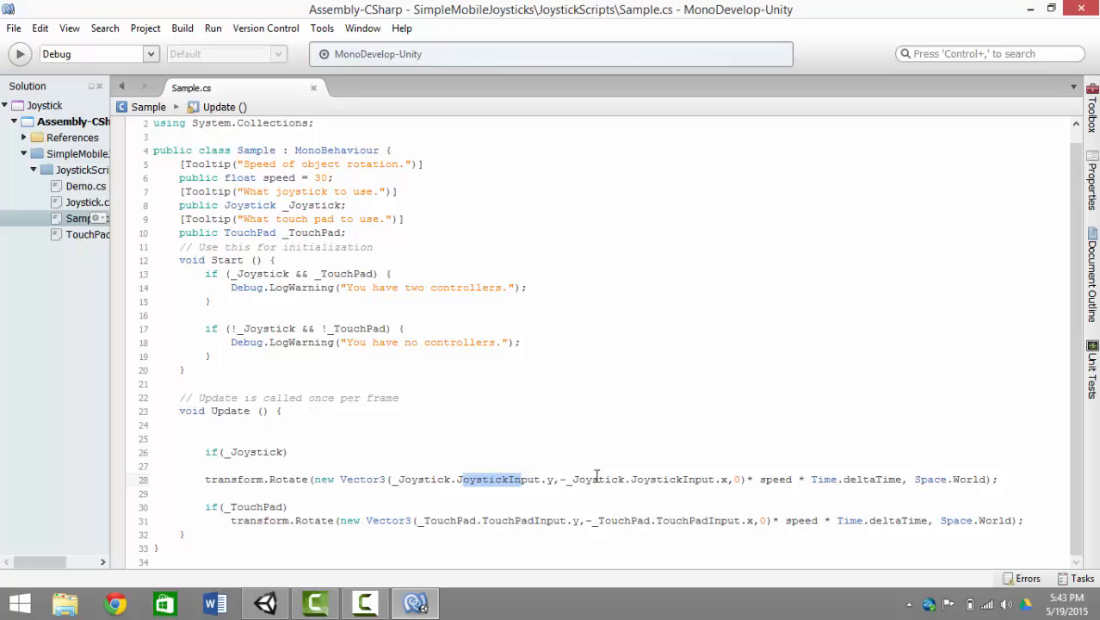
{"action": "mouse_move", "coordinate": [568, 424]}
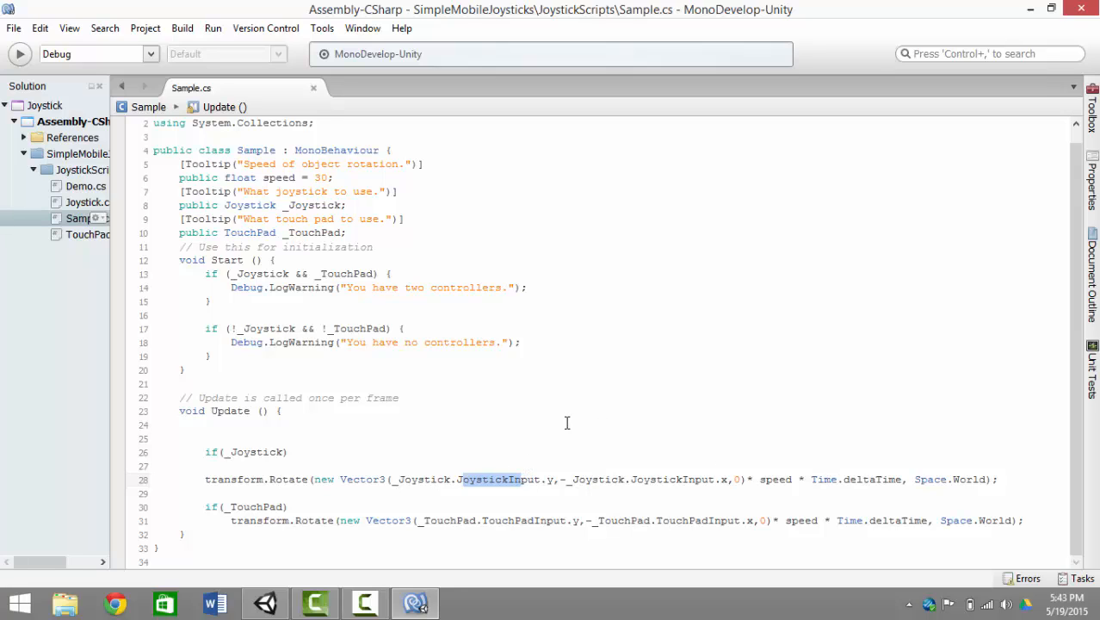
{"action": "mouse_move", "coordinate": [353, 558]}
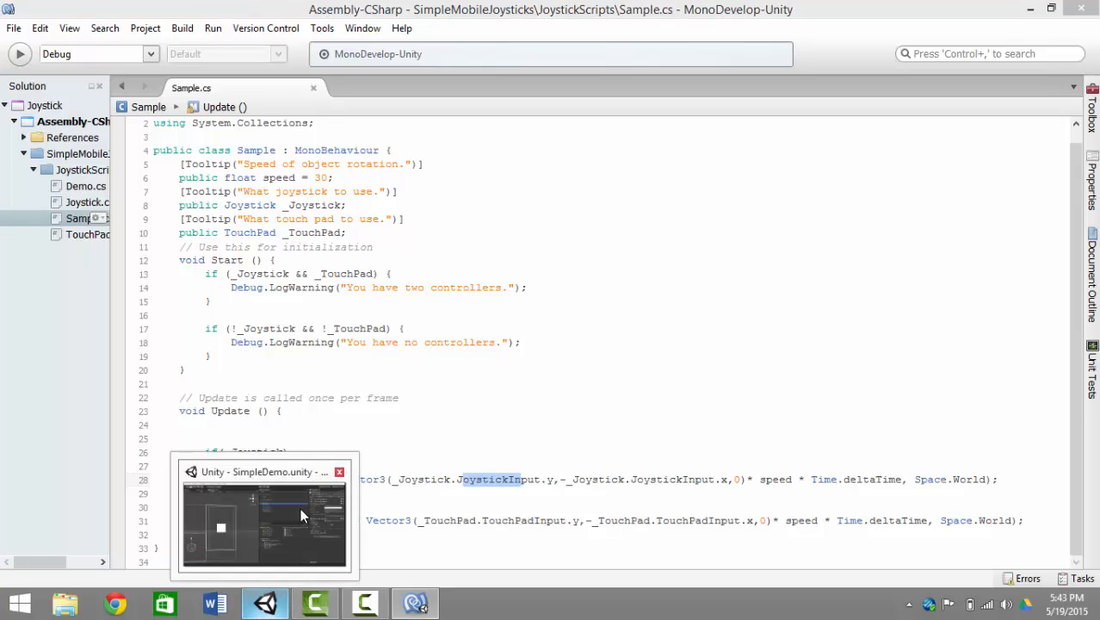
- Switch back to the Unity editor showing the Joystick's settings
{"action": "left_click", "coordinate": [265, 516]}
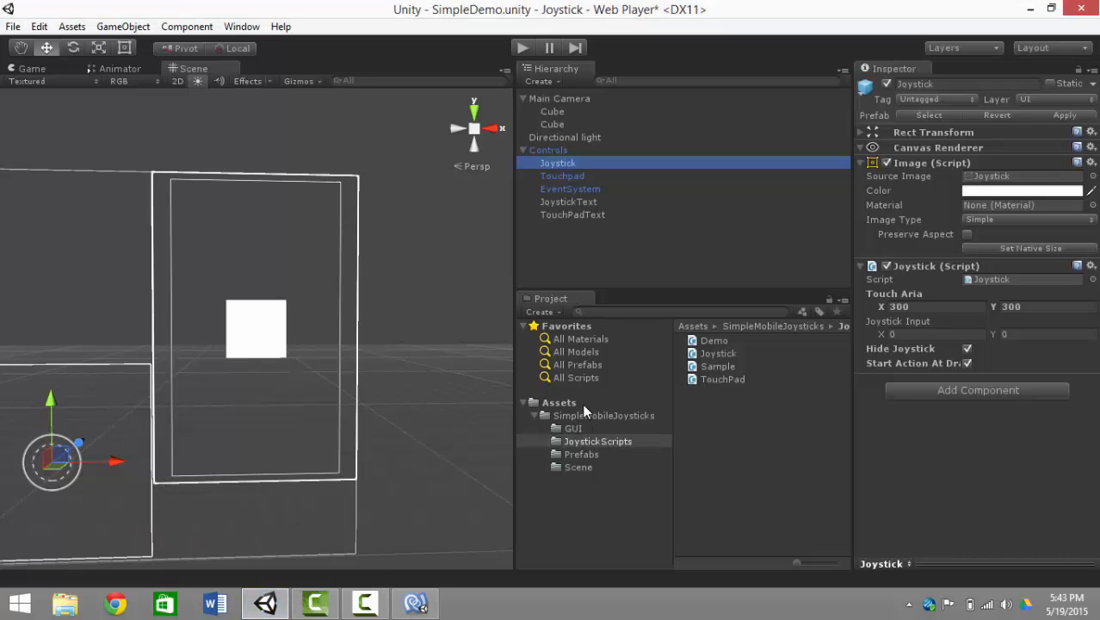
{"action": "mouse_move", "coordinate": [605, 422]}
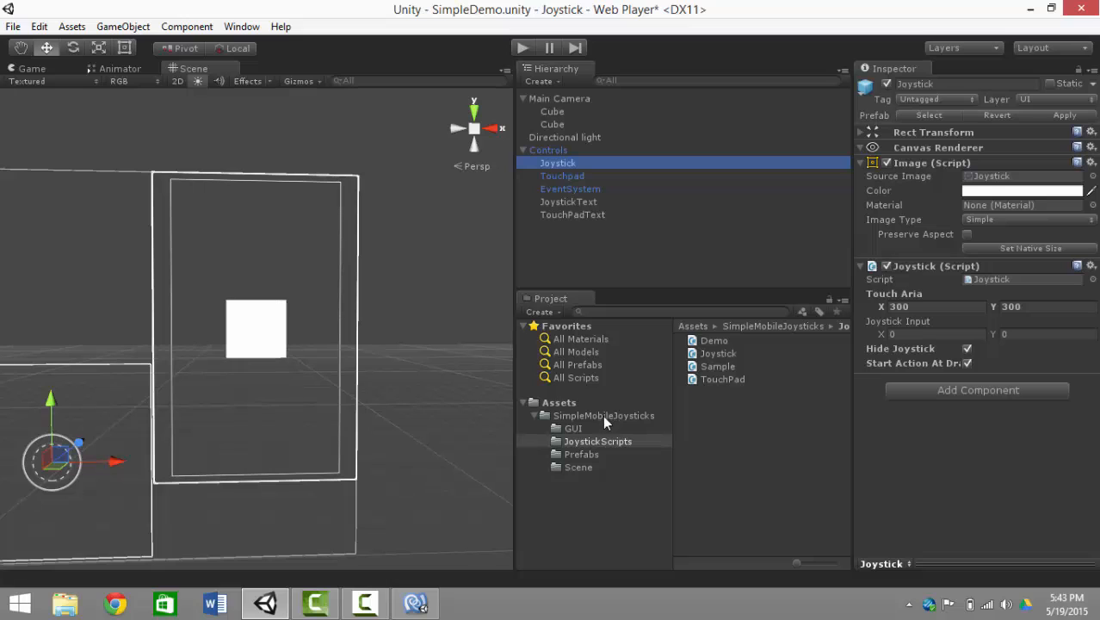
{"action": "mouse_move", "coordinate": [575, 419]}
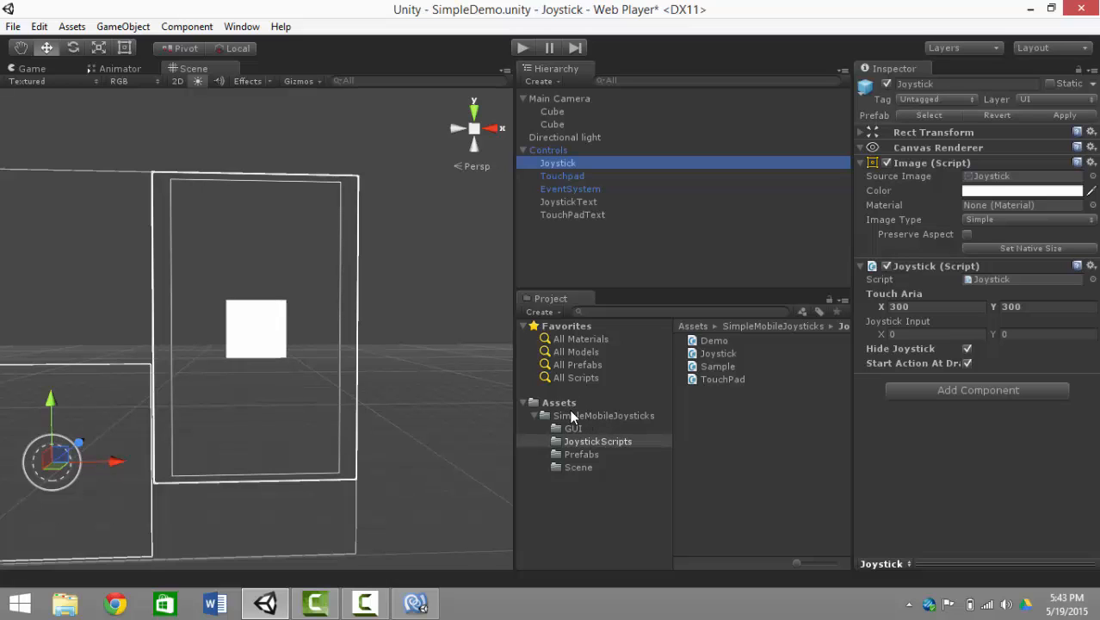